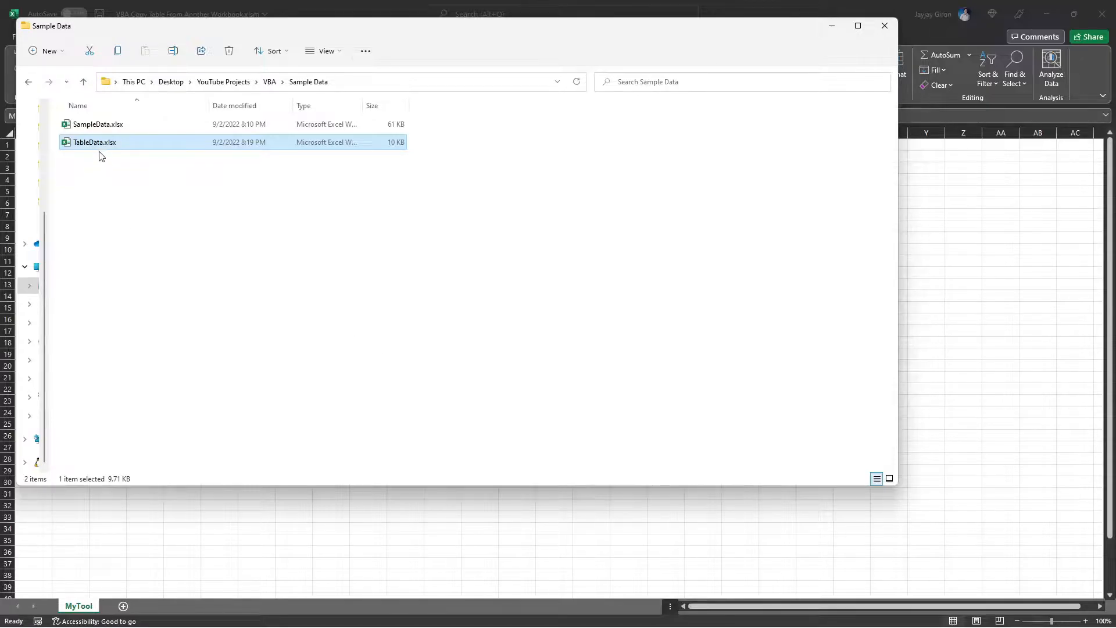
- Open TableData.xlsx from File Explorer to view its SalesOrders sheet
double_click(94, 142)
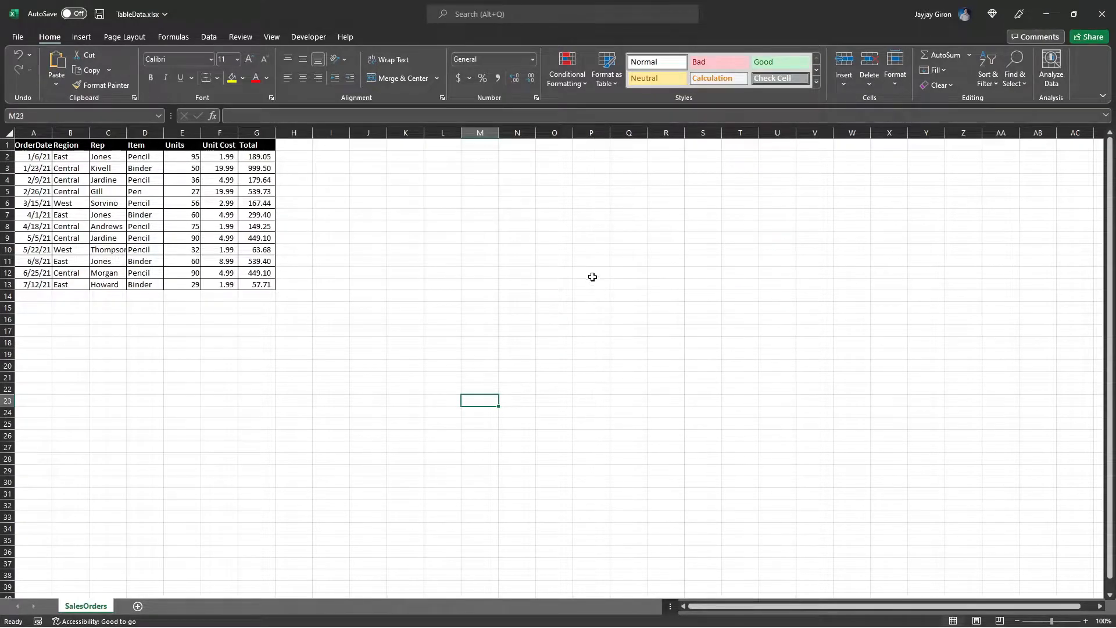
mouse_move(401, 467)
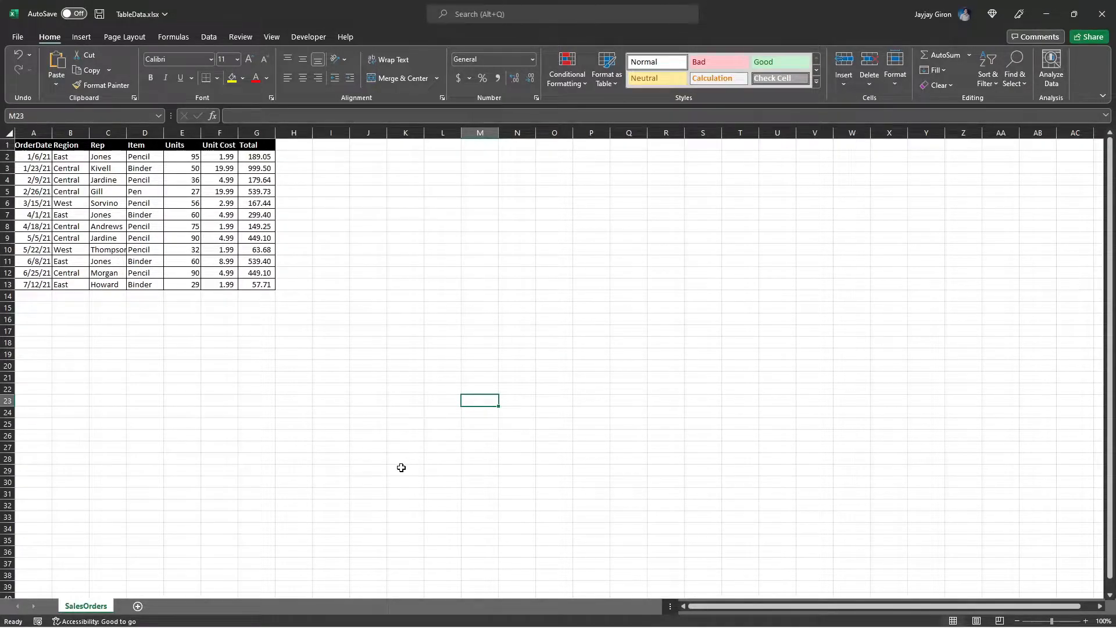
mouse_move(169, 550)
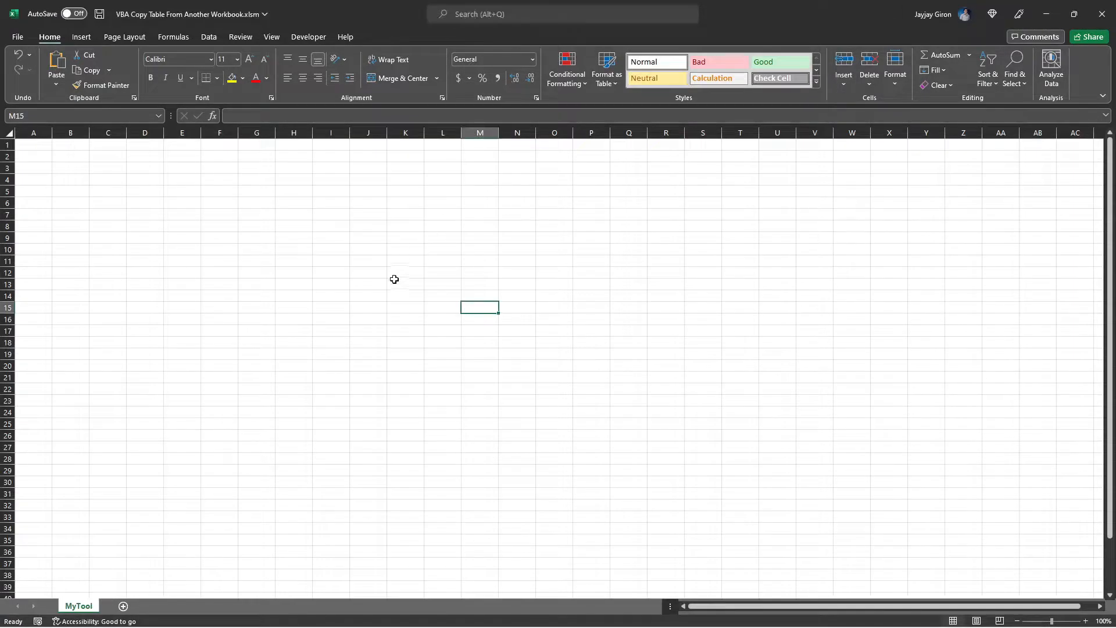
- Launch the Visual Basic Editor from the Developer tab of the MyTool workbook
click(404, 284)
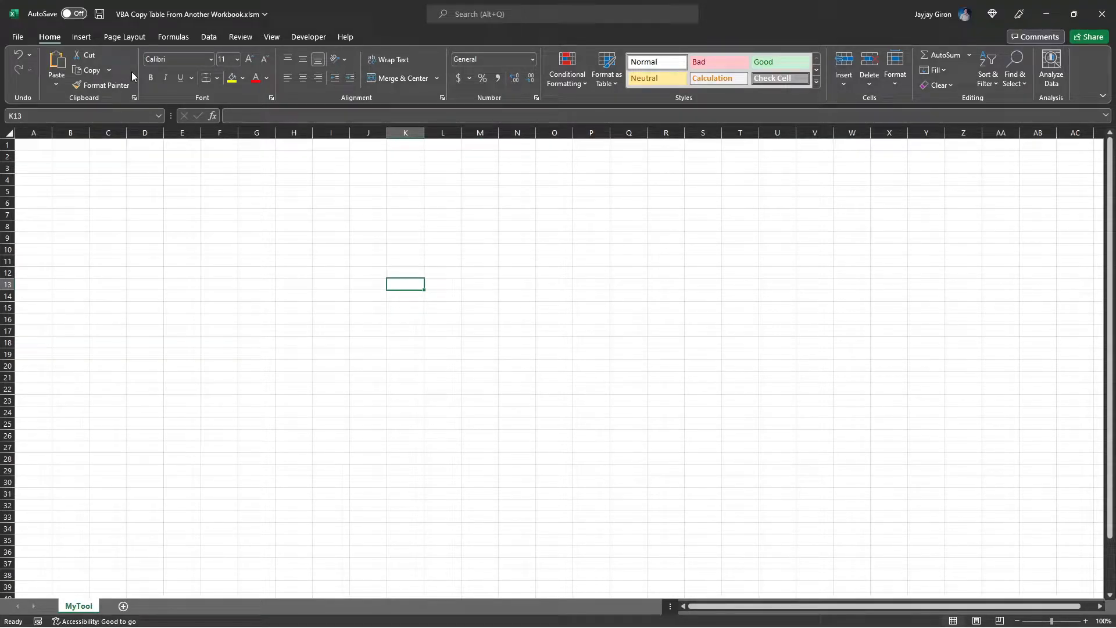
click(479, 202)
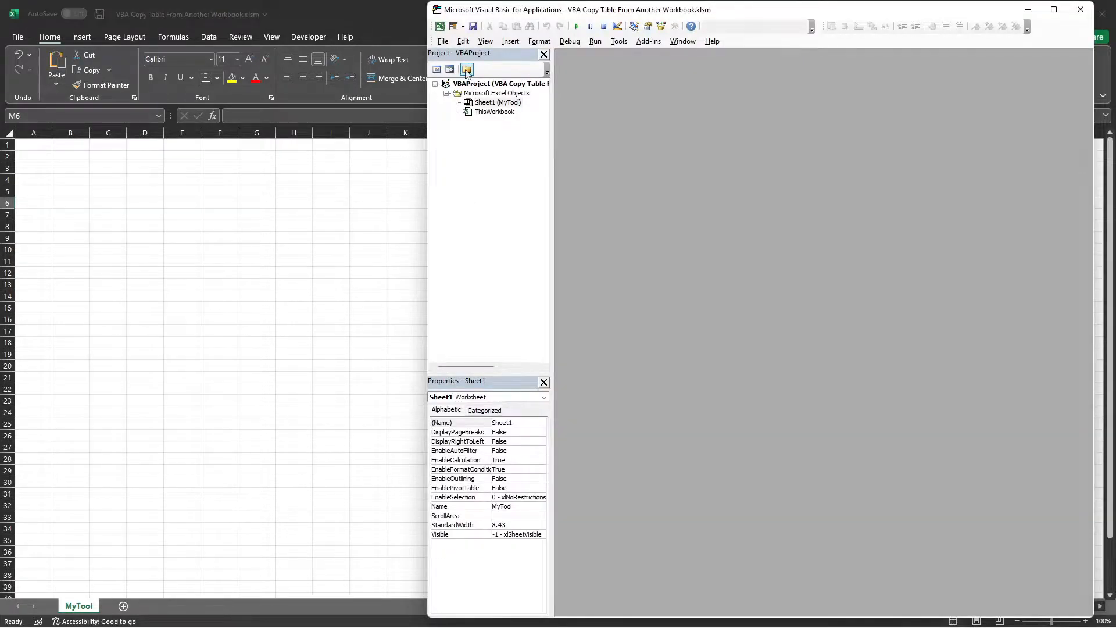
- Insert a module with Sub copyDataFromAnotherWorkbook() and Option Explicit at the top
right_click(495, 111)
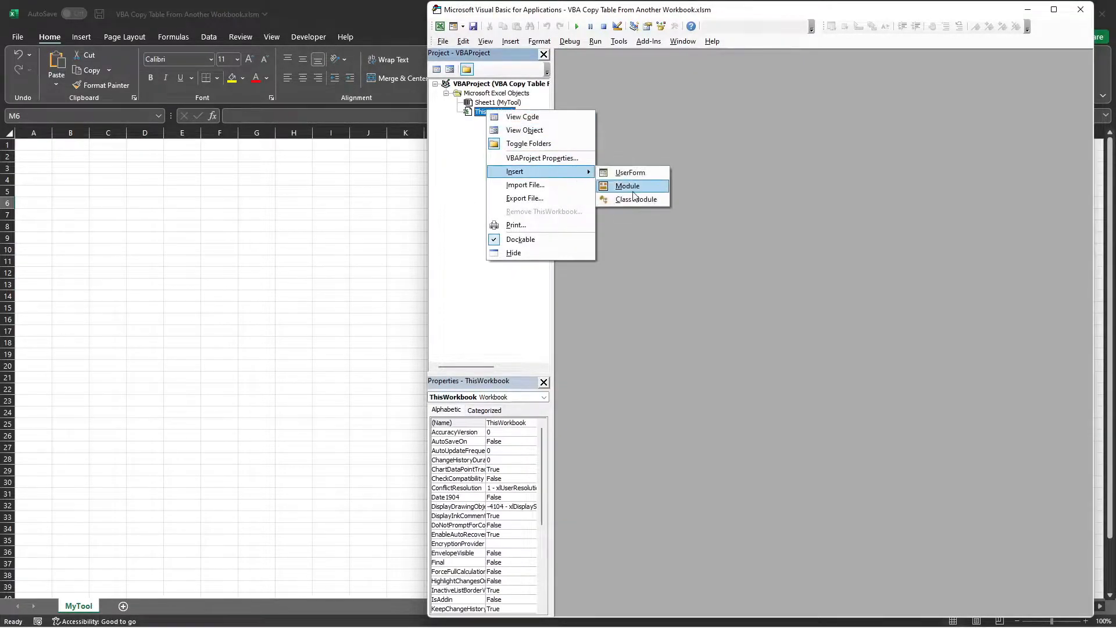
click(627, 186)
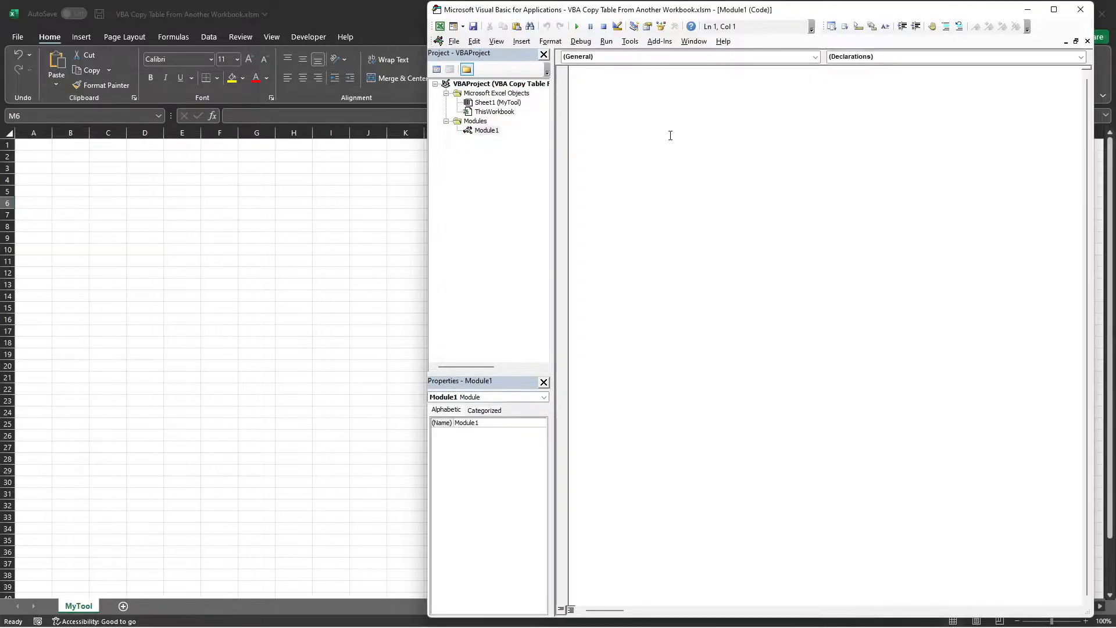
text(sub)
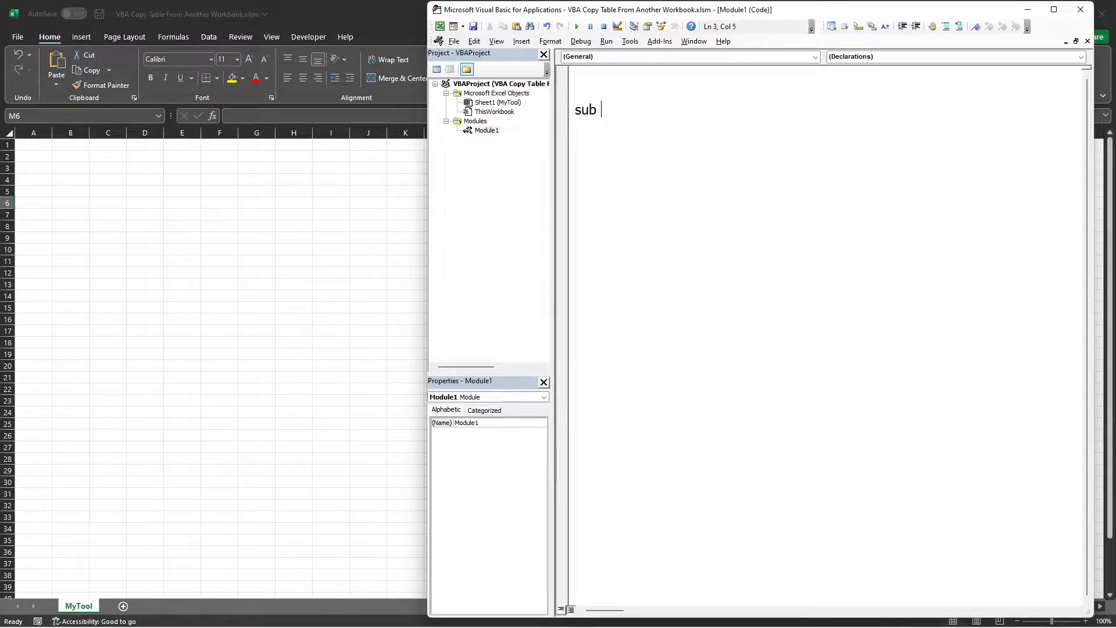
text(copyDataFron)
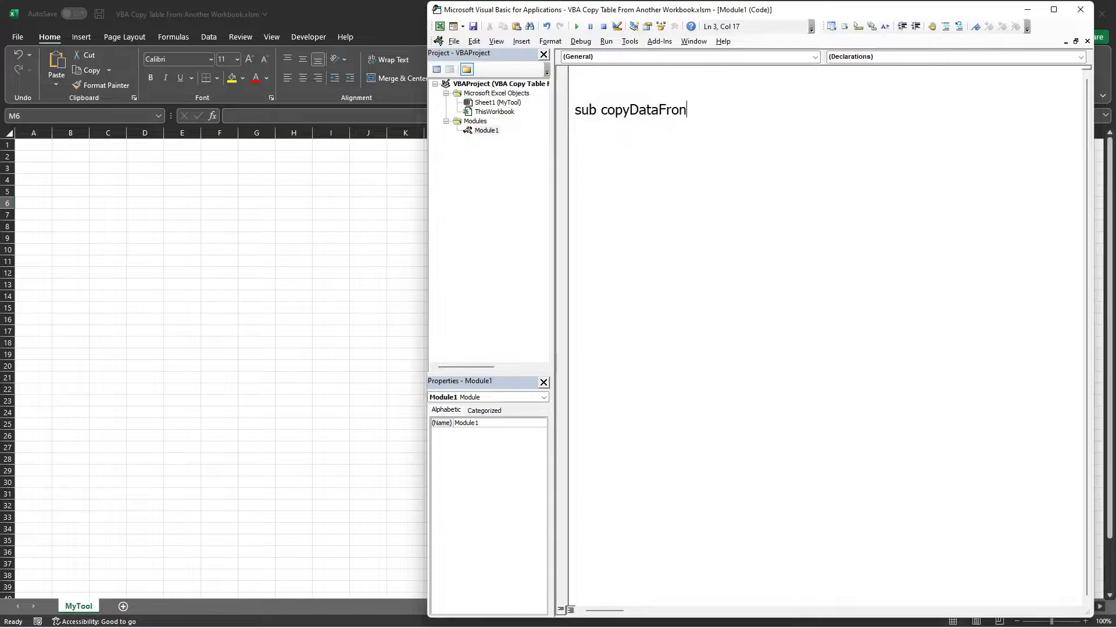
text(mAno)
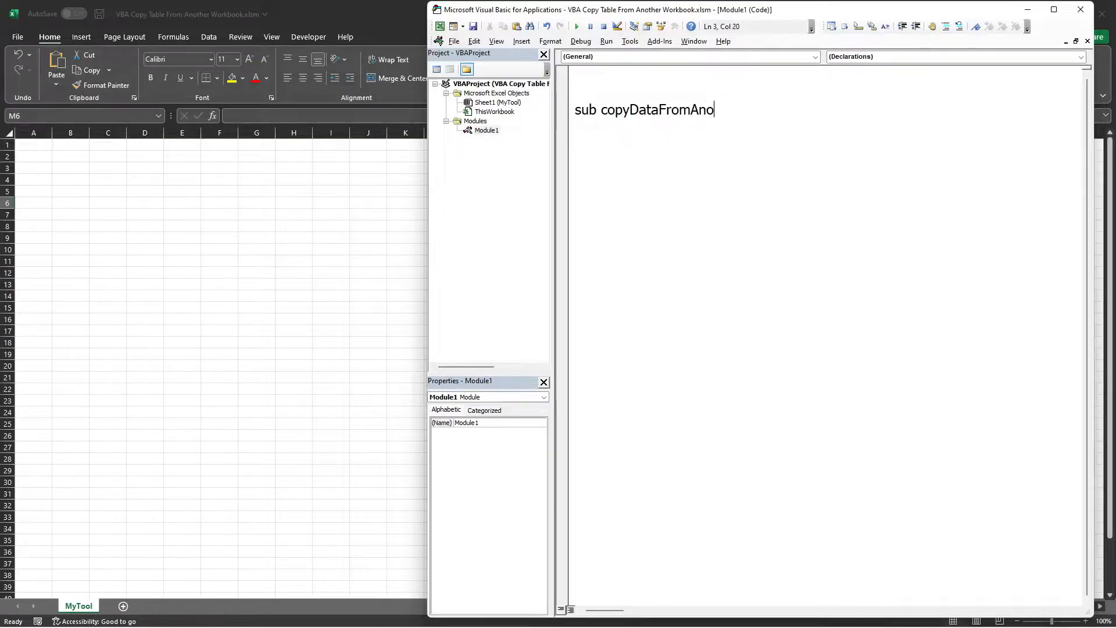
text(therWorkbook()
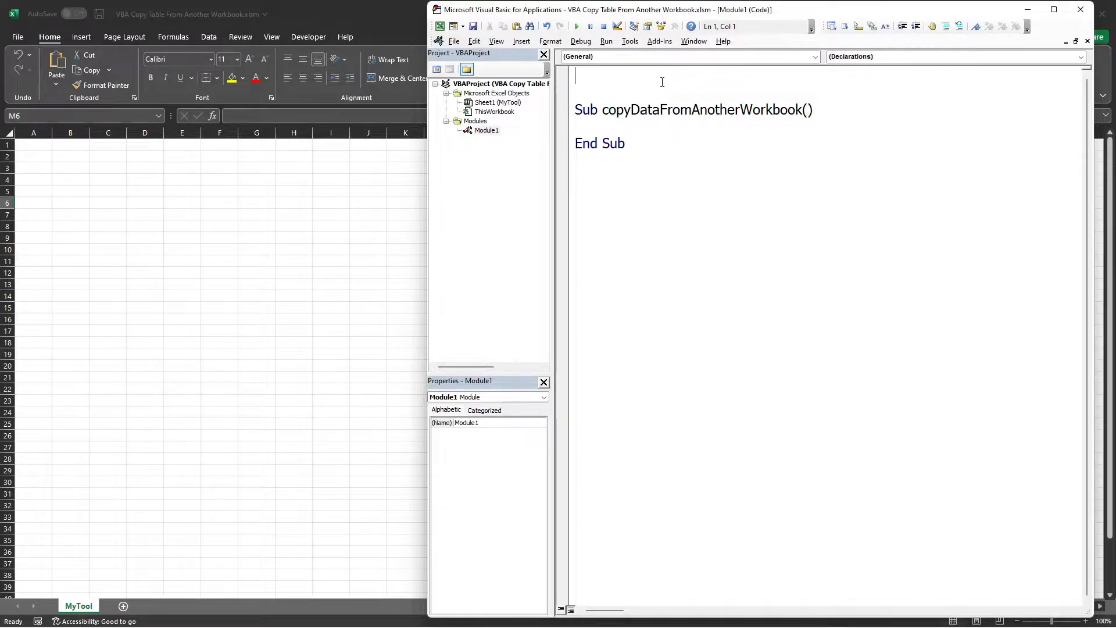
text(option ex)
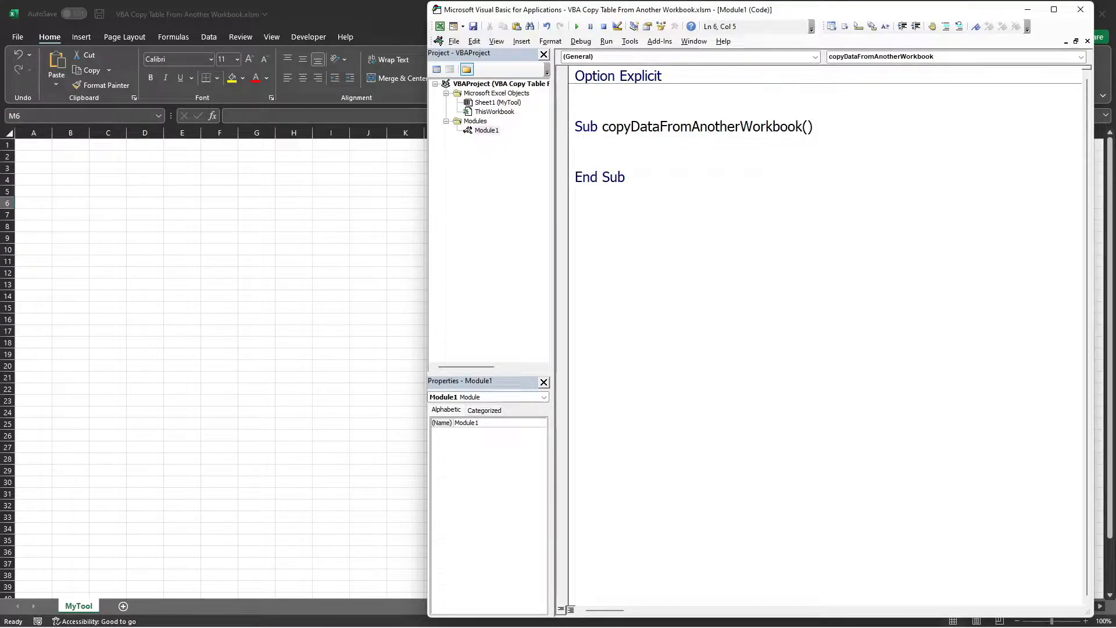
- Declare mWB and dWB As Workbook with 'Thisworkbook and 'Data Workbook comments
text(dim)
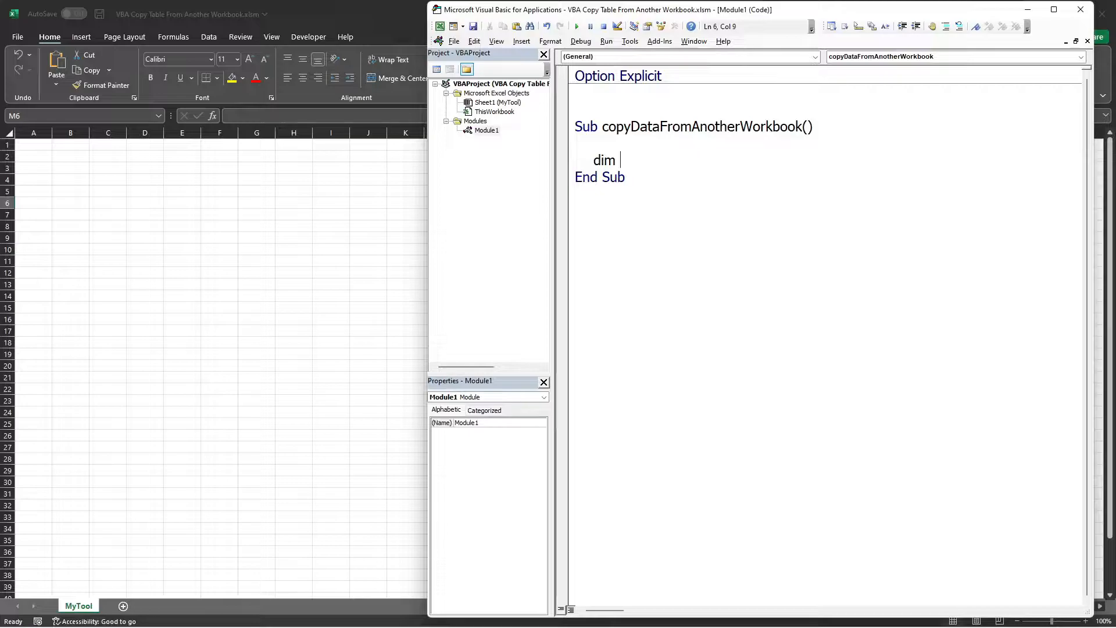
text(mWB as Workbook)
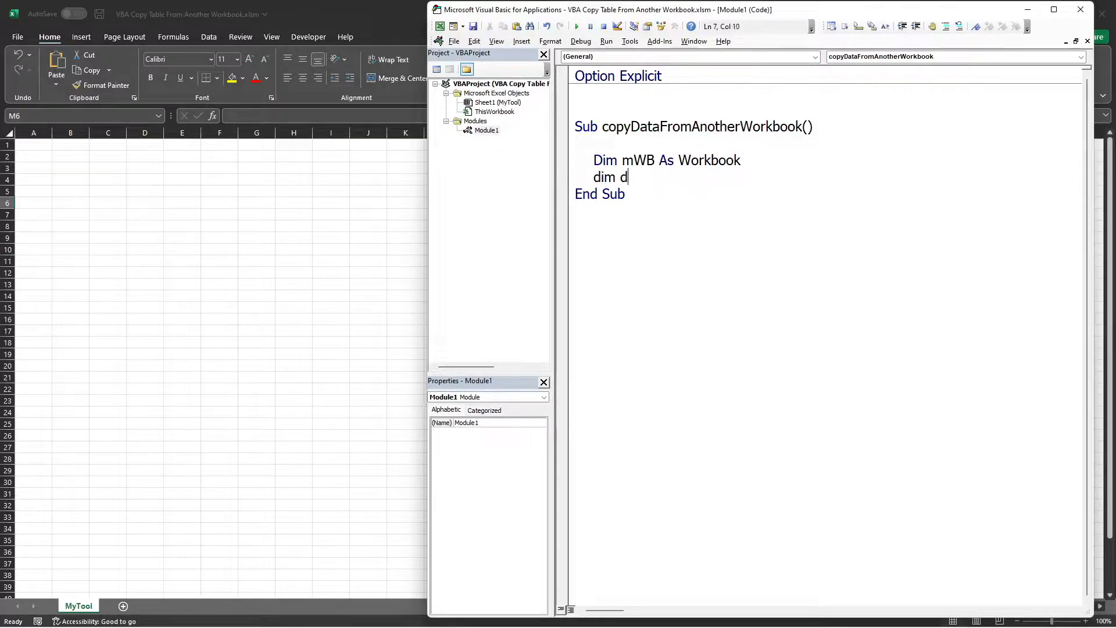
text(WB as Workbook)
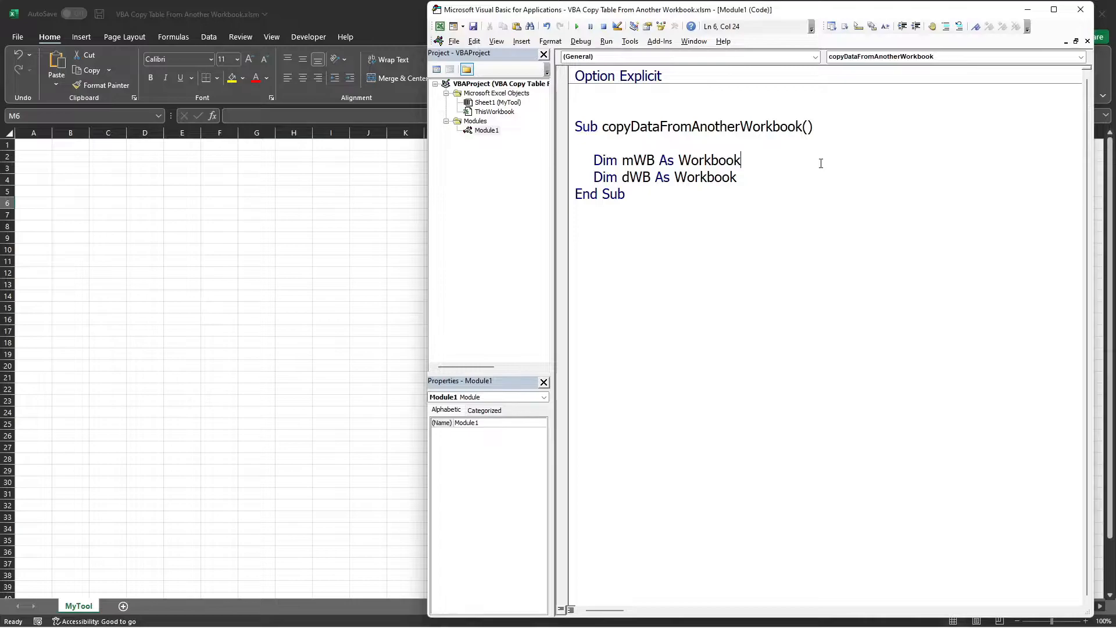
text('Thisw)
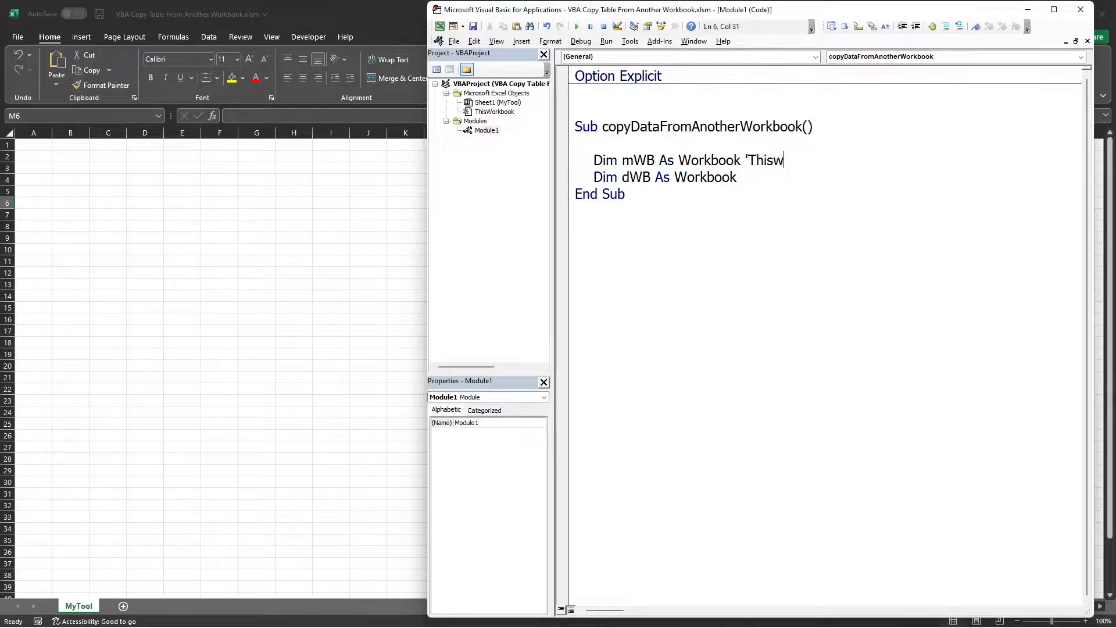
text(orkbook)
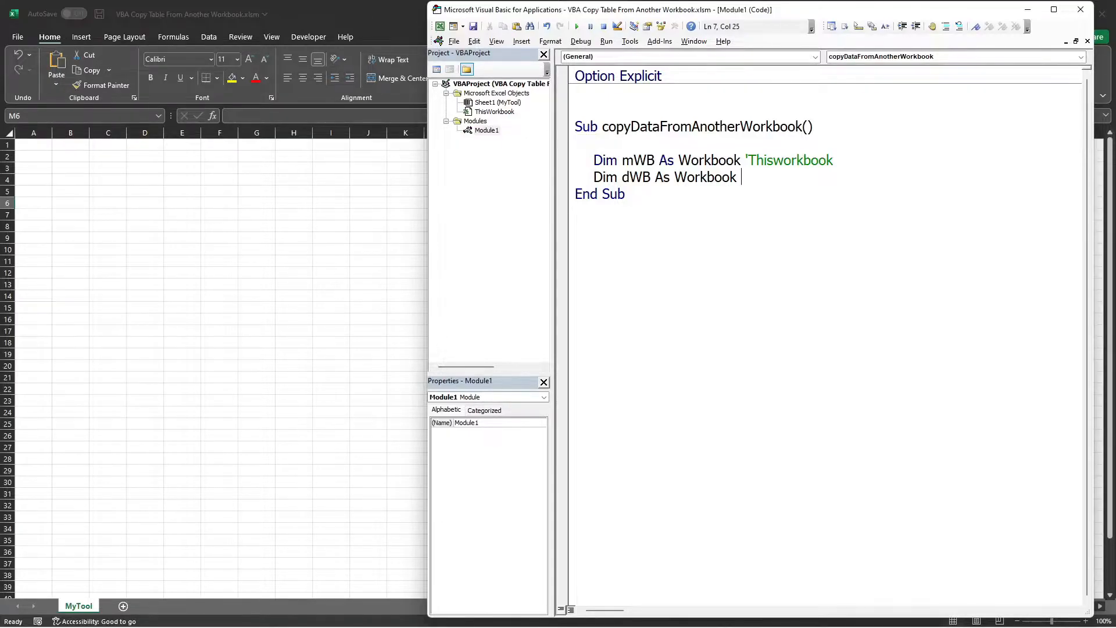
text(')
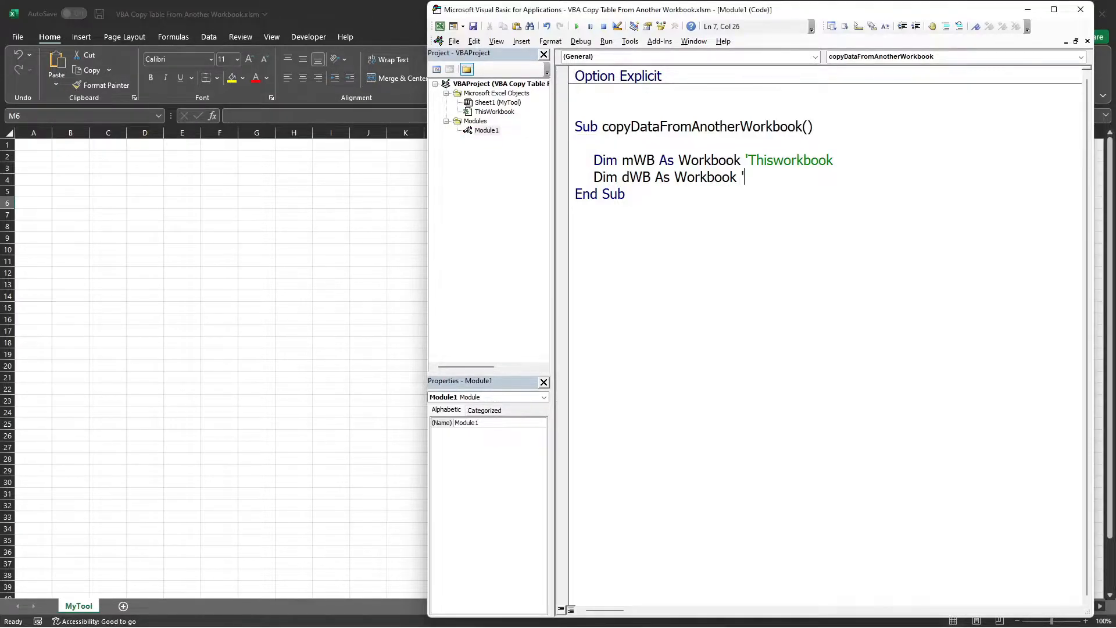
text(Data Workbook)
text('Set th)
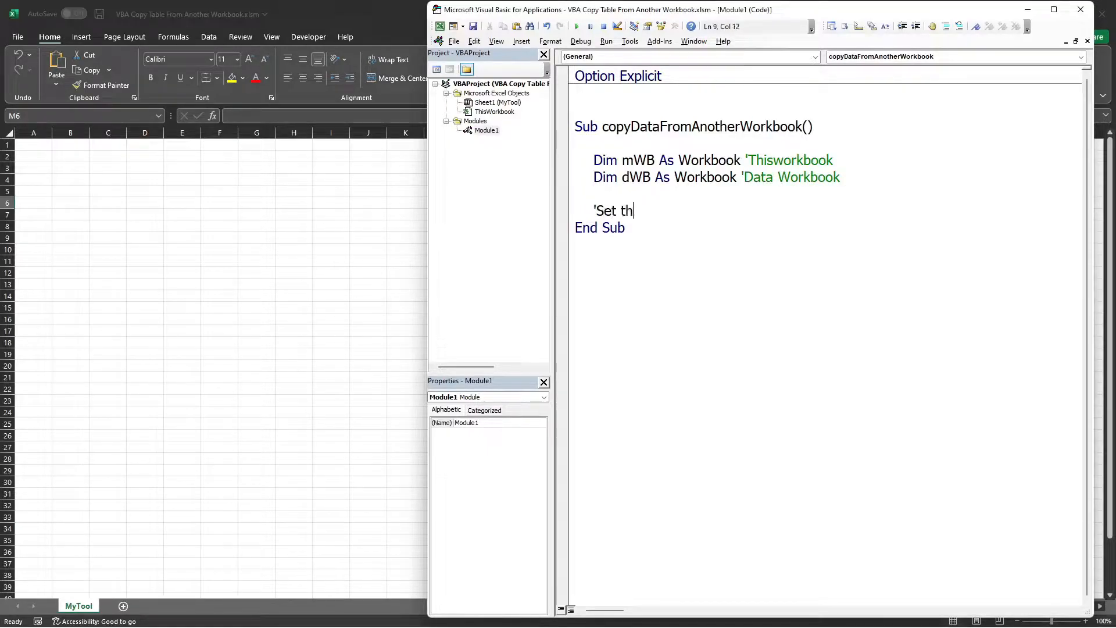
- Add a 'Set the main workbook comment and Set mWB = ThisWorkbook
text(e main workboko)
text(s)
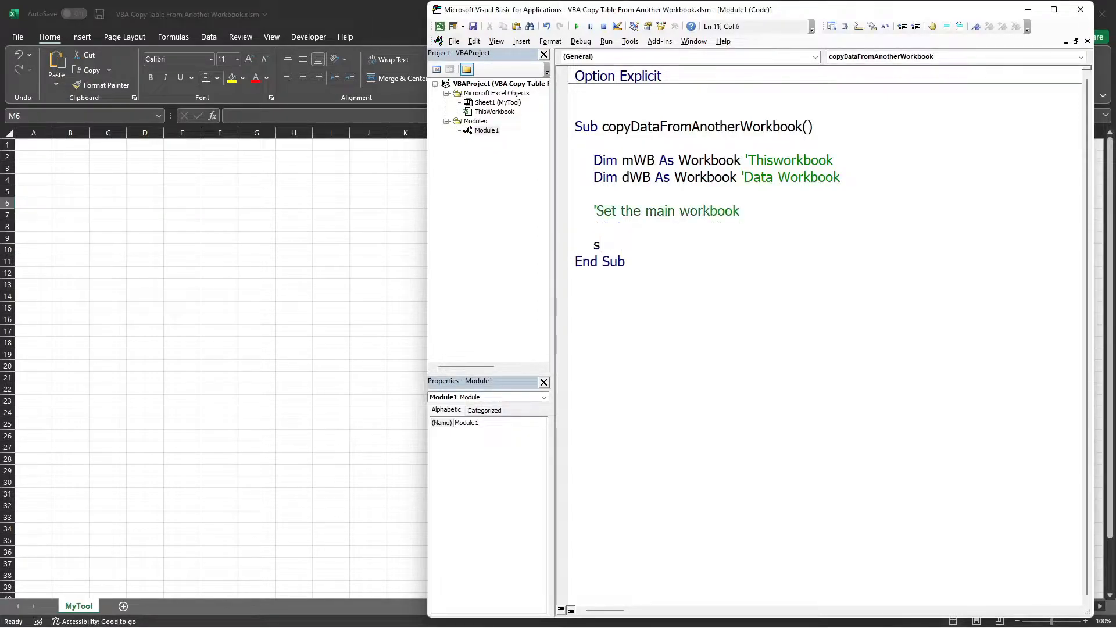
text(et mwb)
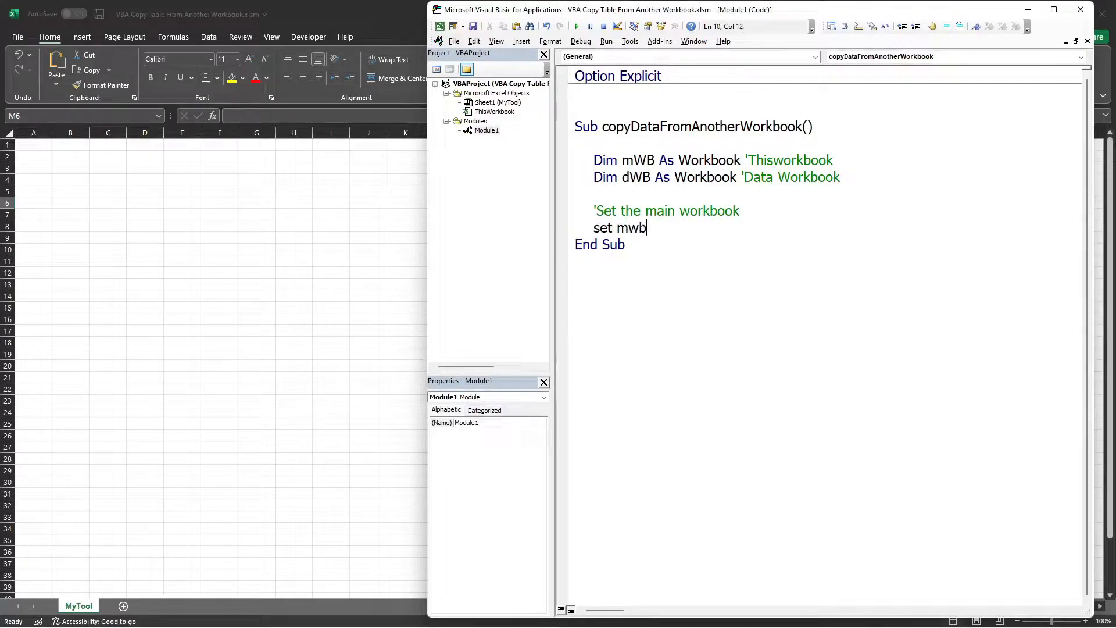
text(= thisworkbok)
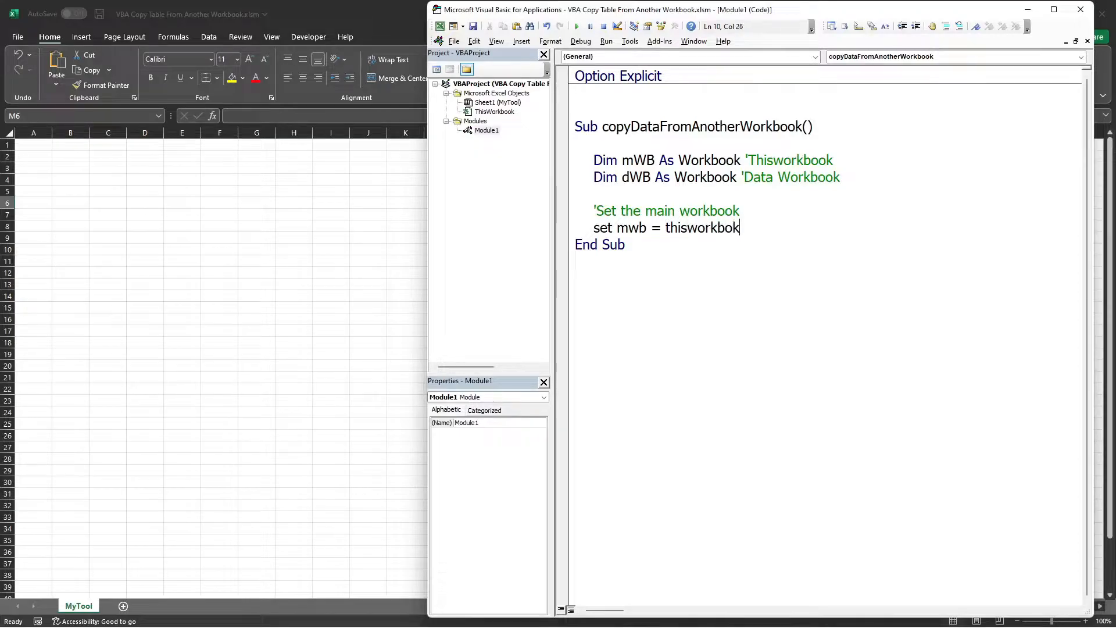
key(enter)
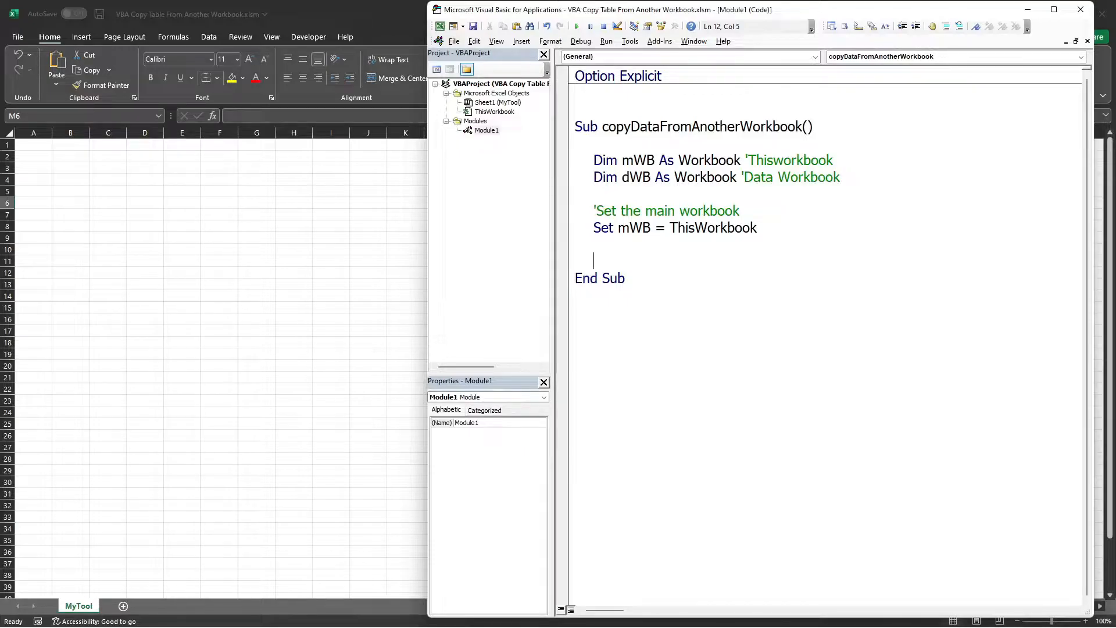
- Declare filePath As String and assign it Application.GetOpenFilename, starting a Debug.Print line
text(dim filePat)
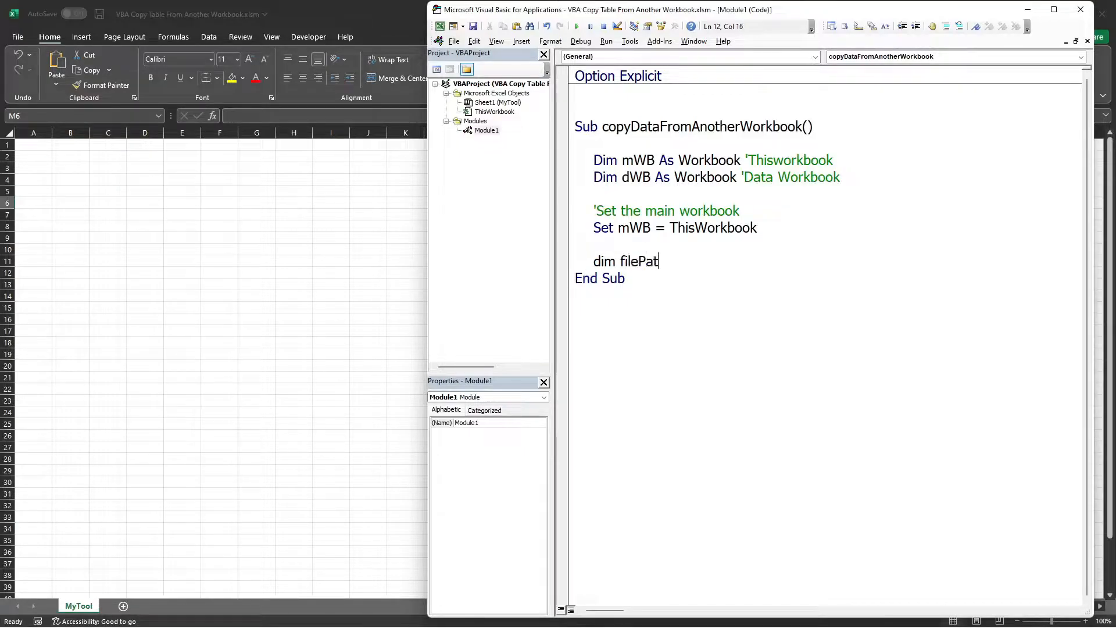
text(h as string)
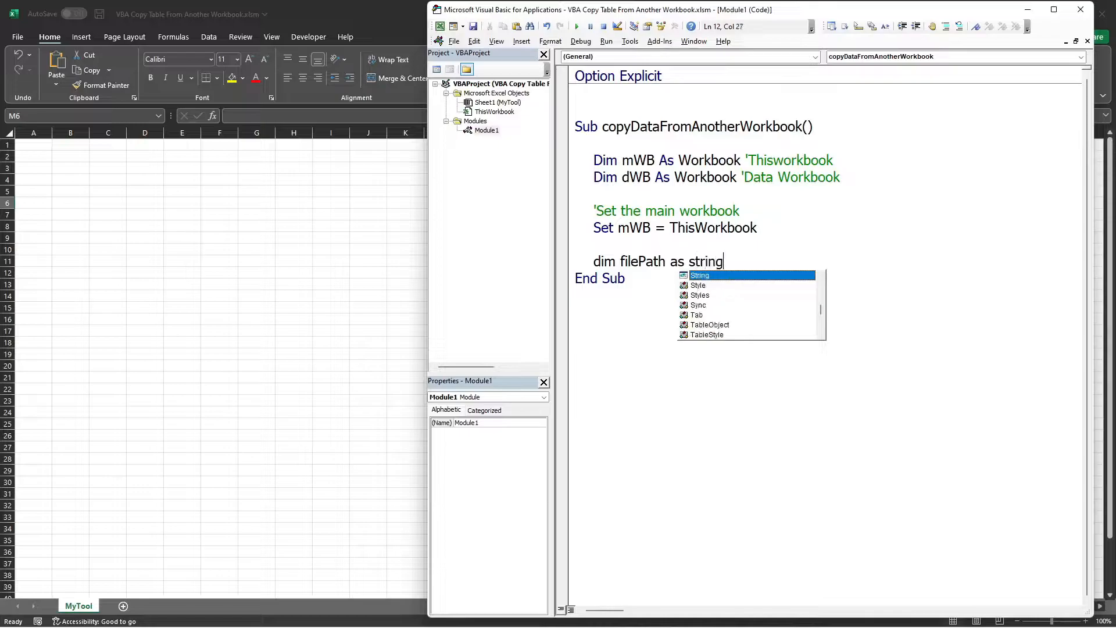
key(enter)
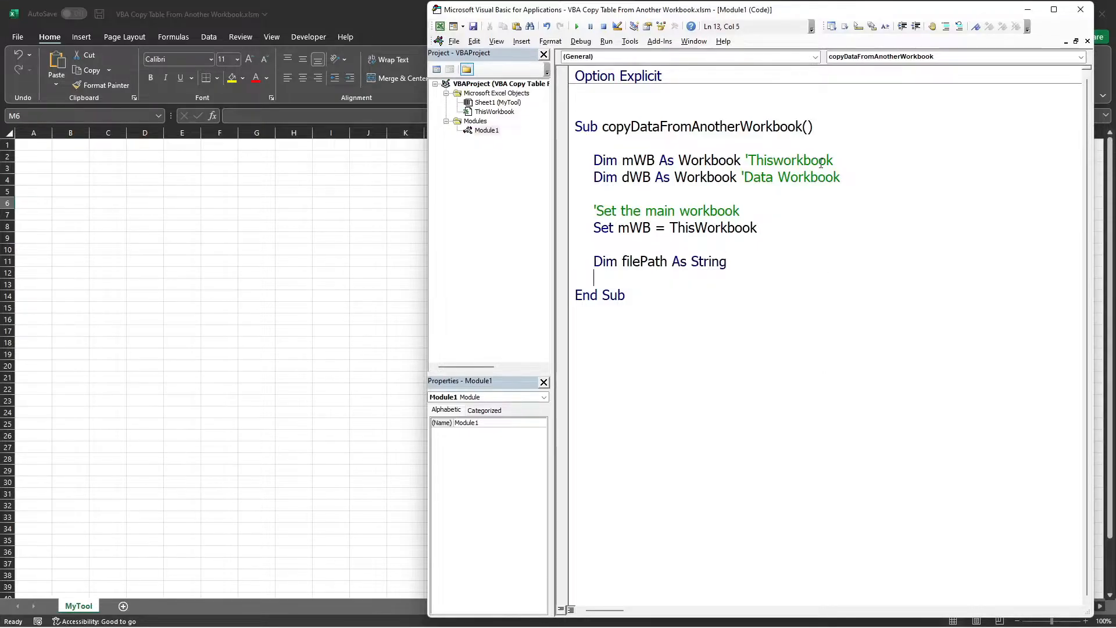
text(filepath =)
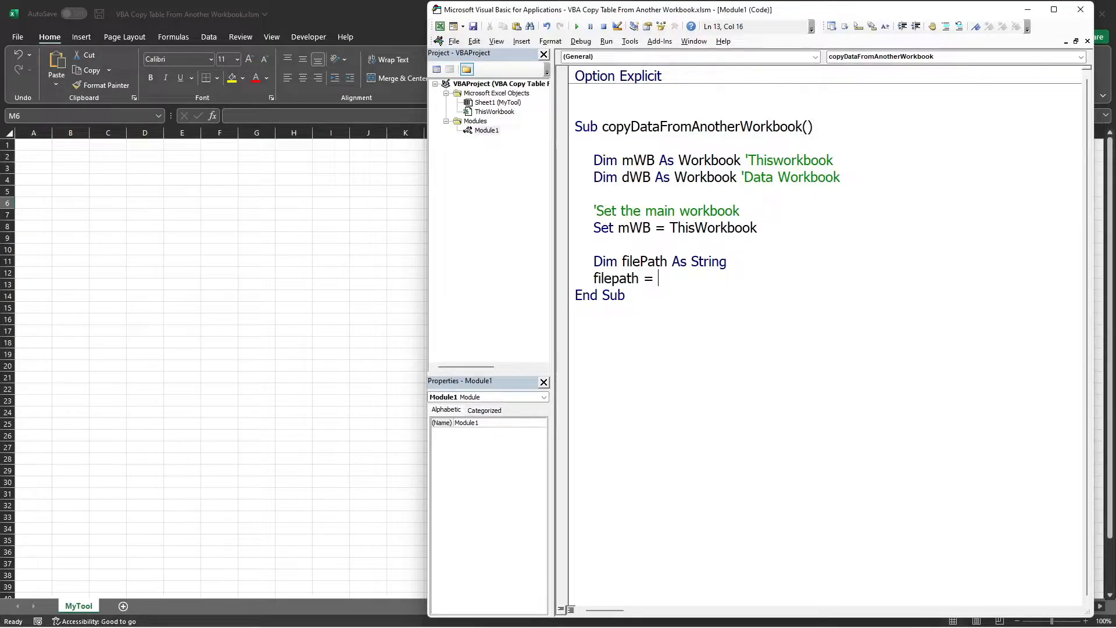
text(appliat)
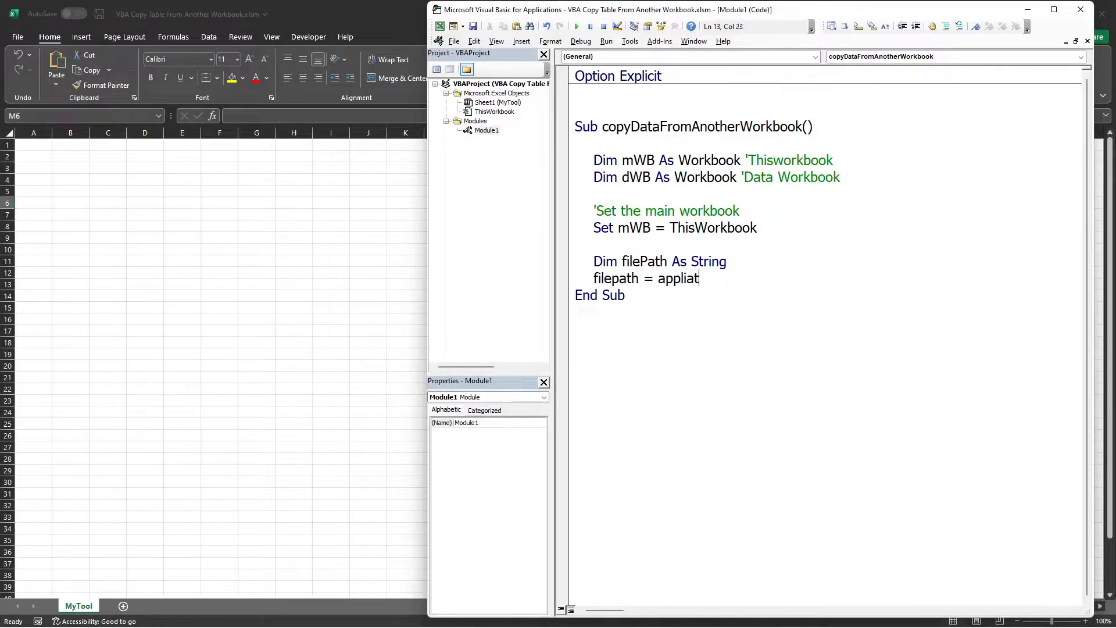
key(backspace)
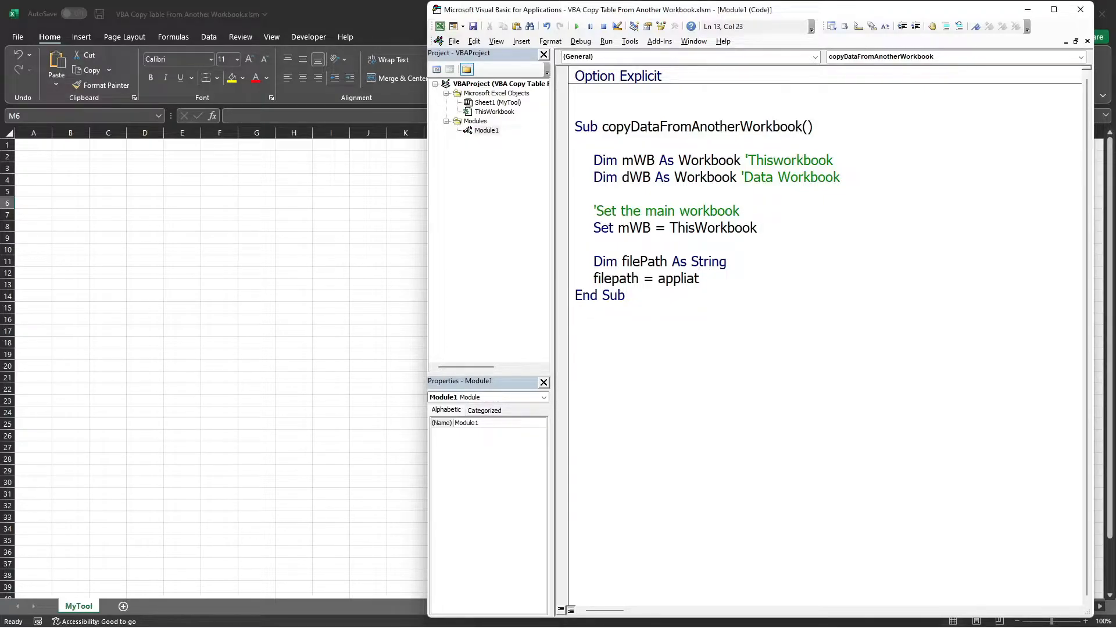
key(Backspace)
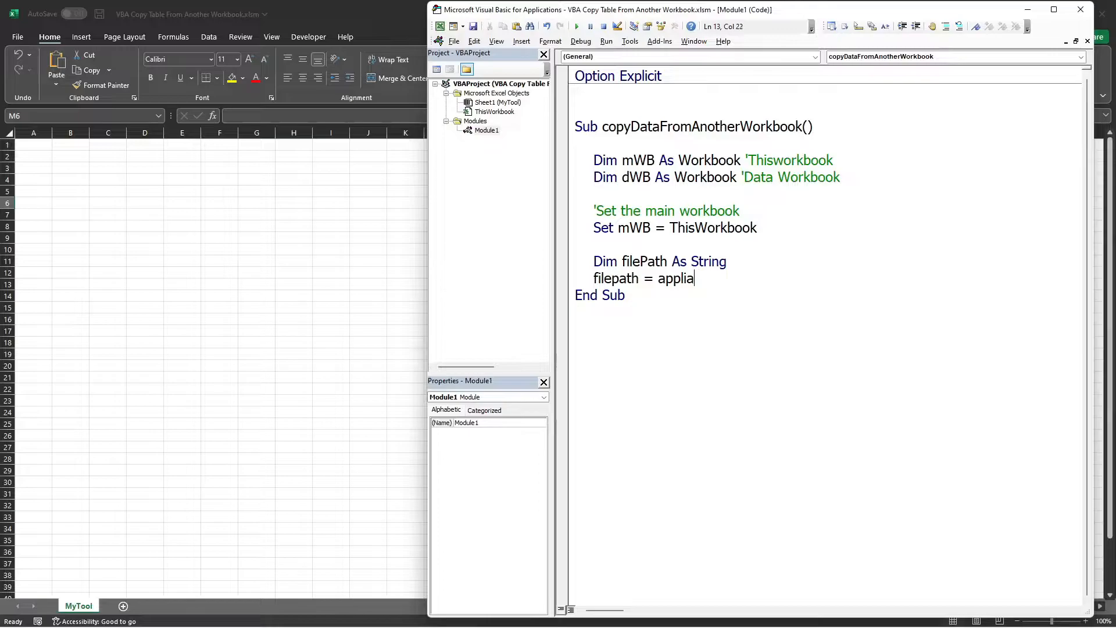
text(pplication.geto)
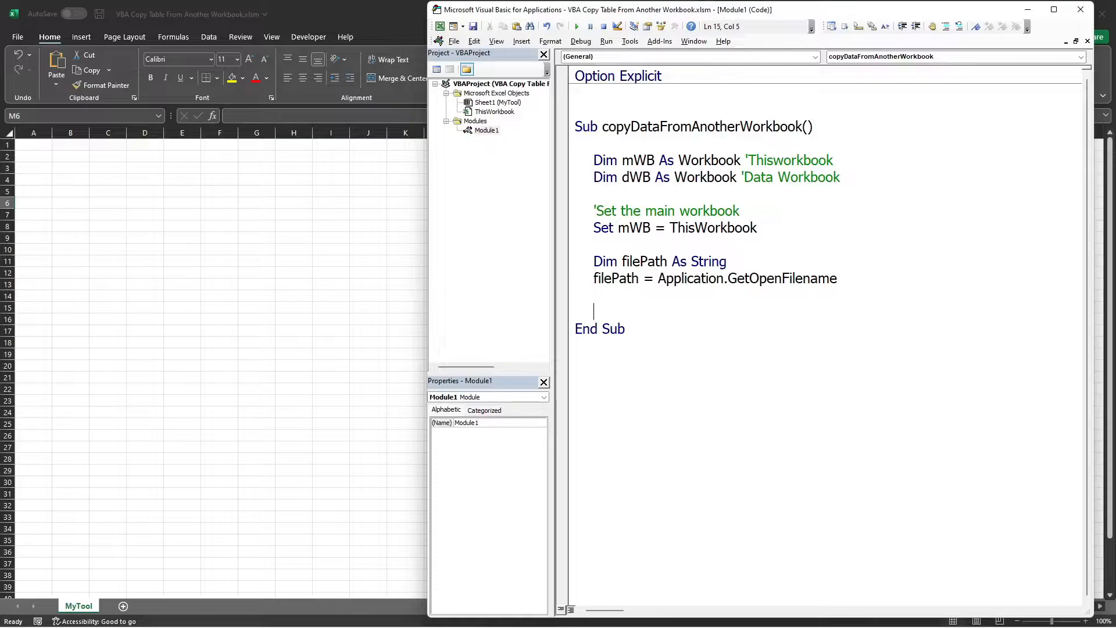
text(debug.pint)
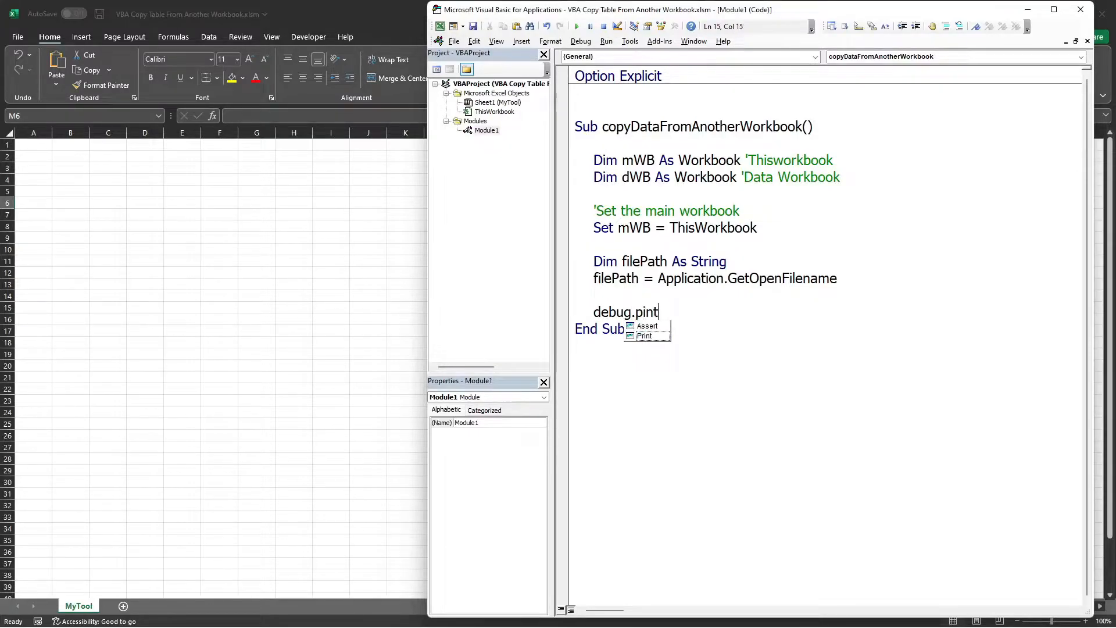
- Correct the line to Debug.Print filePath so the chosen path is printed
key(Backspace)
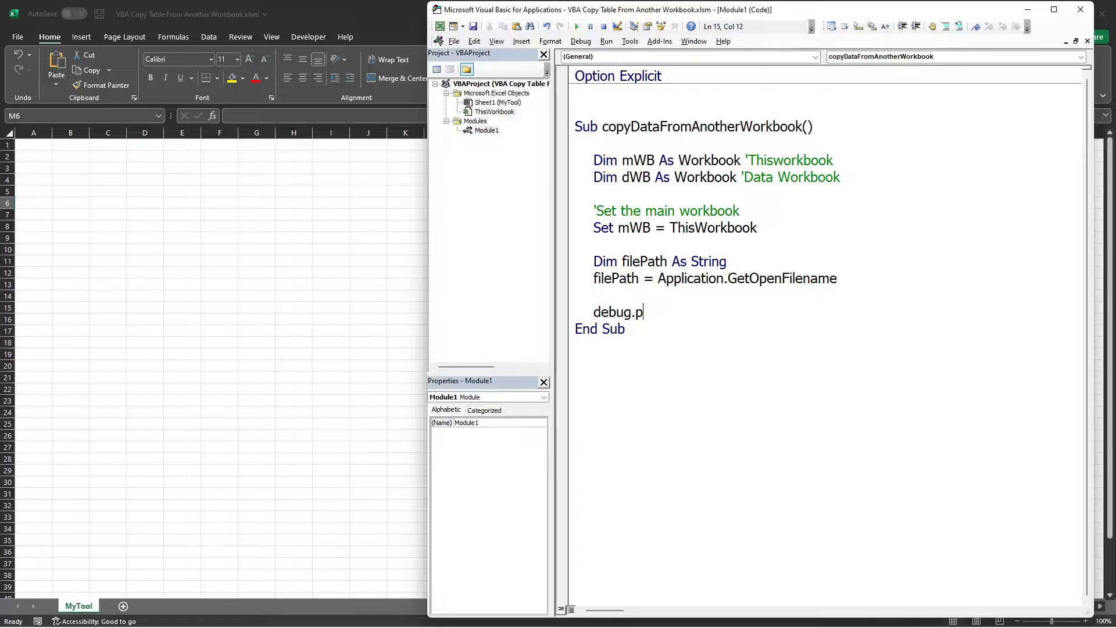
text(rint filepath)
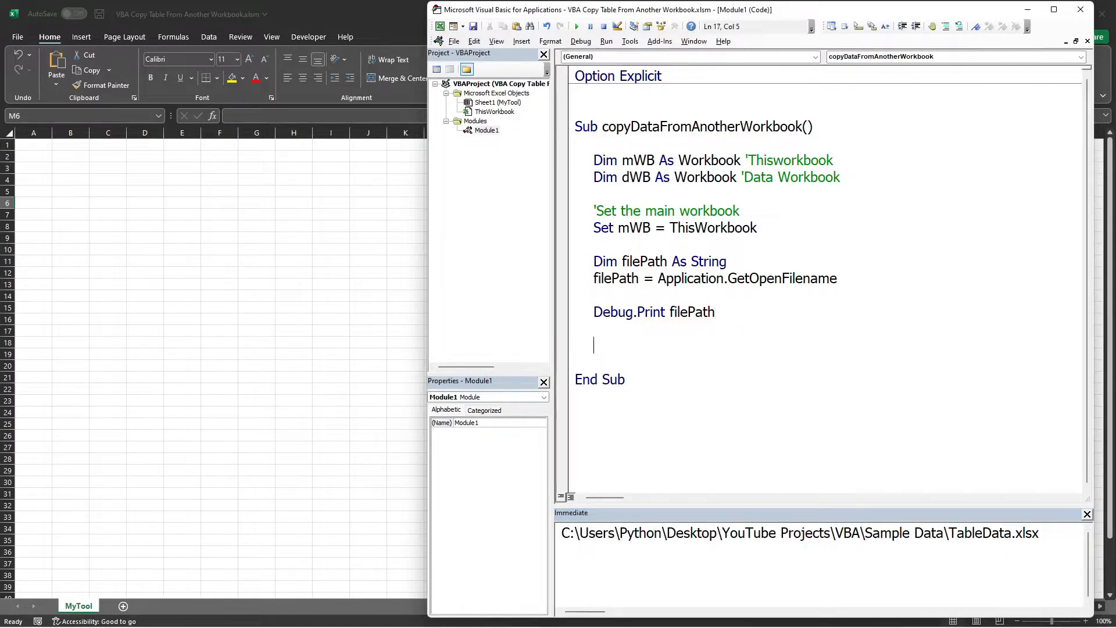
- Add 'Set the data workbook comment and Set dWB = Workbooks.Open(filePath)
text('Set the data workbook)
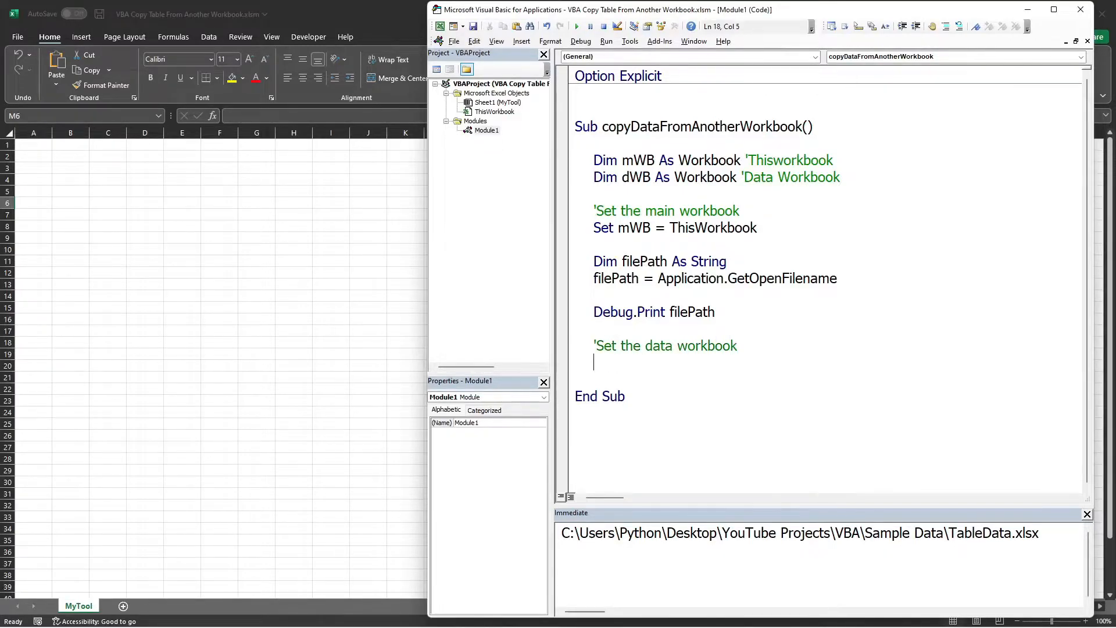
text(set dwb)
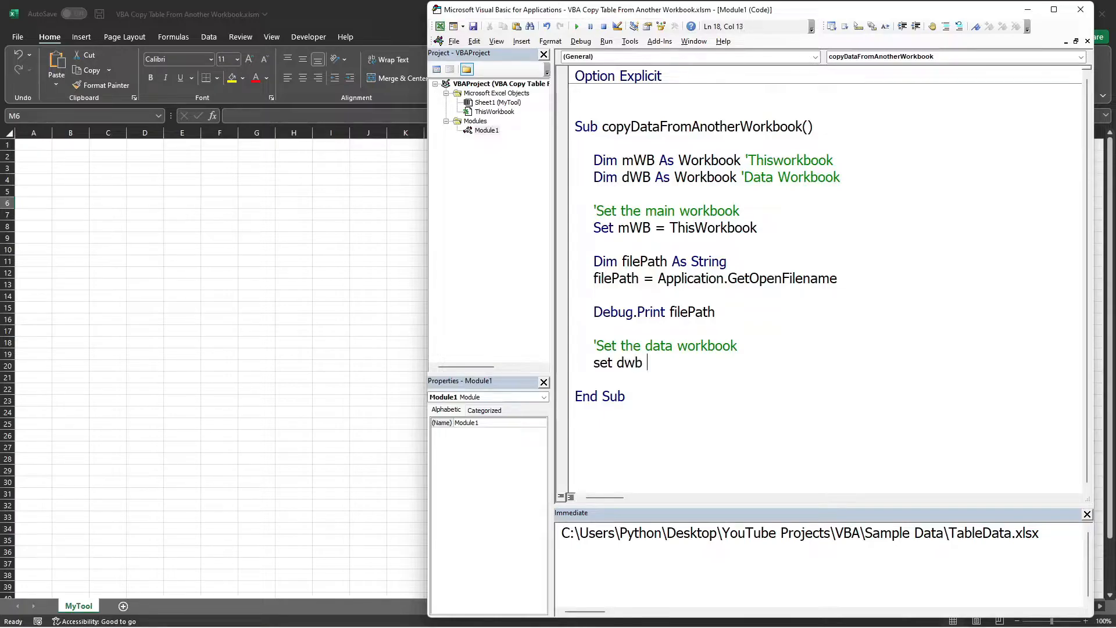
text(=)
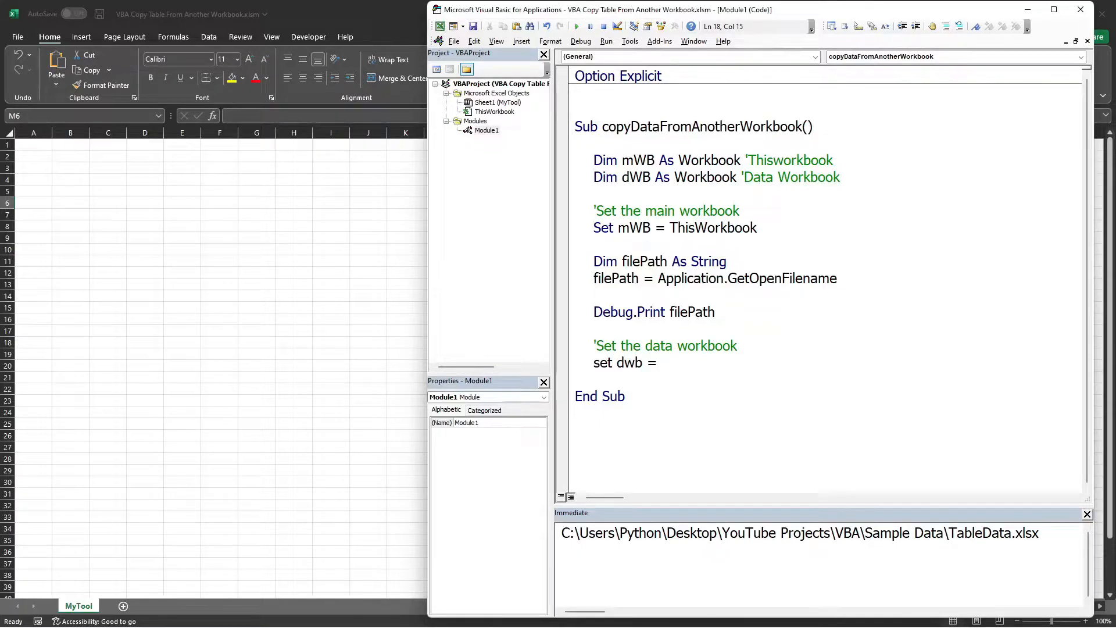
text(workbook)
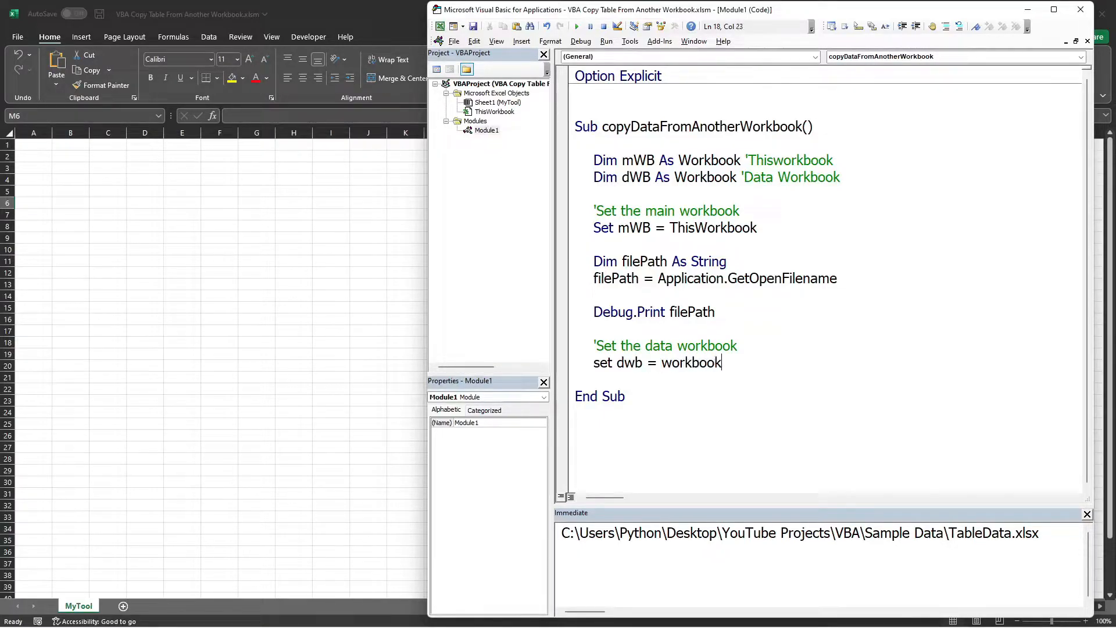
text(.Open(fi)
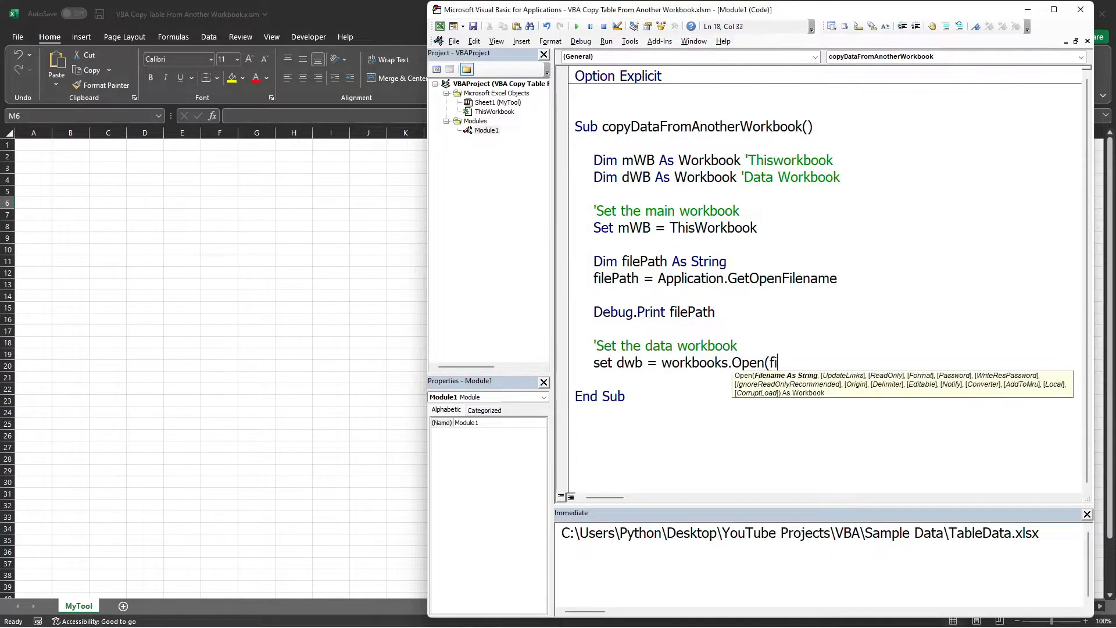
text(lepath))
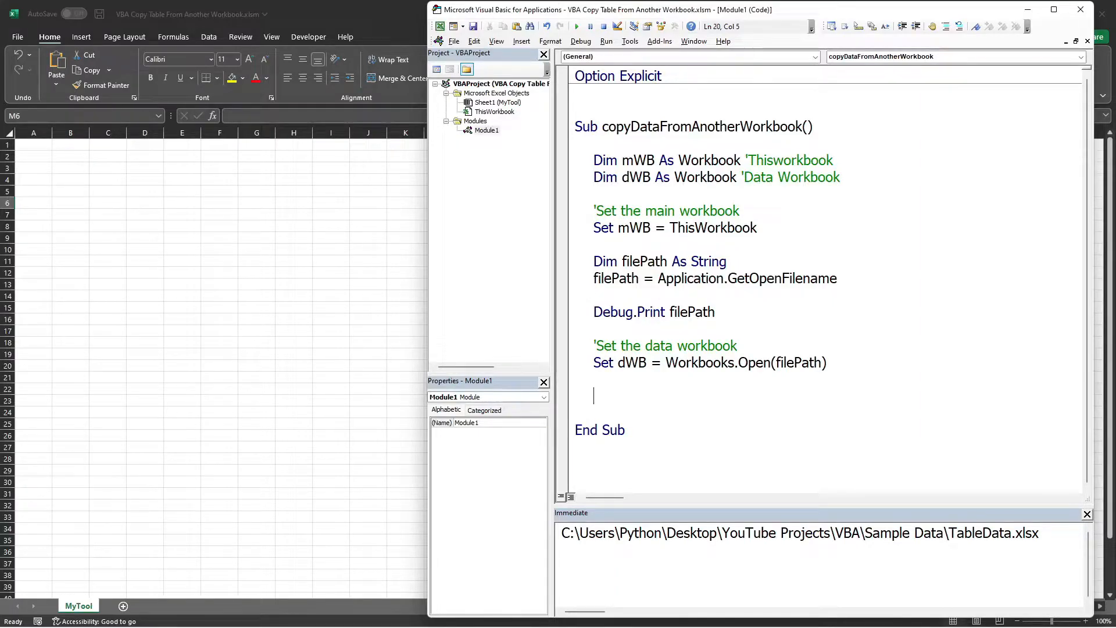
mouse_move(765, 305)
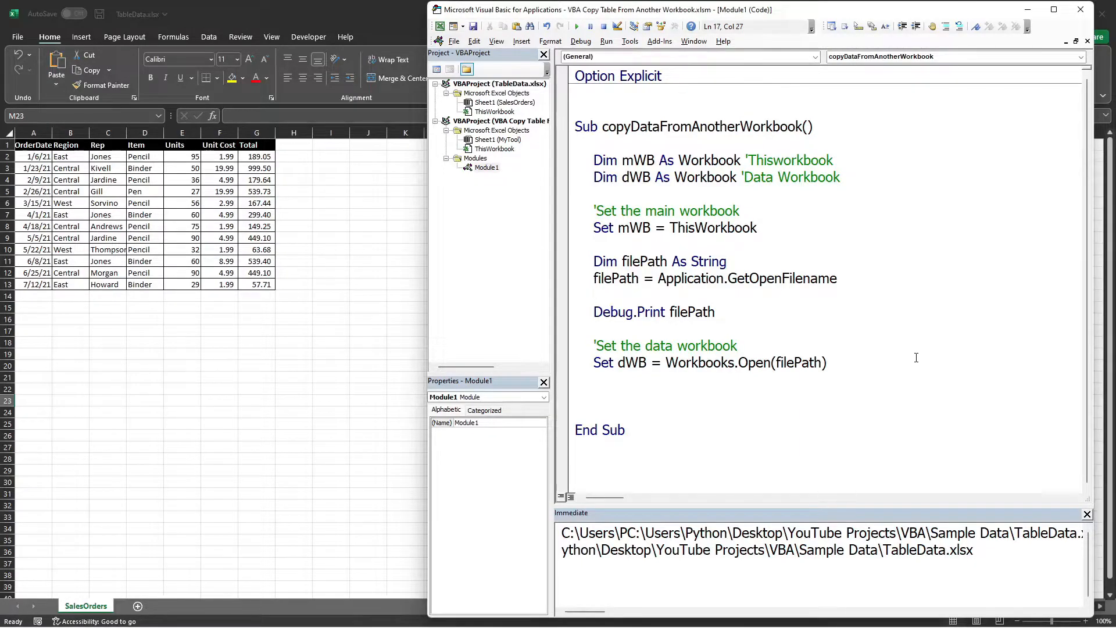
- Declare dataSh As Worksheet and Set dataSh = dWB.Sheets("SalesOrders")
click(738, 345)
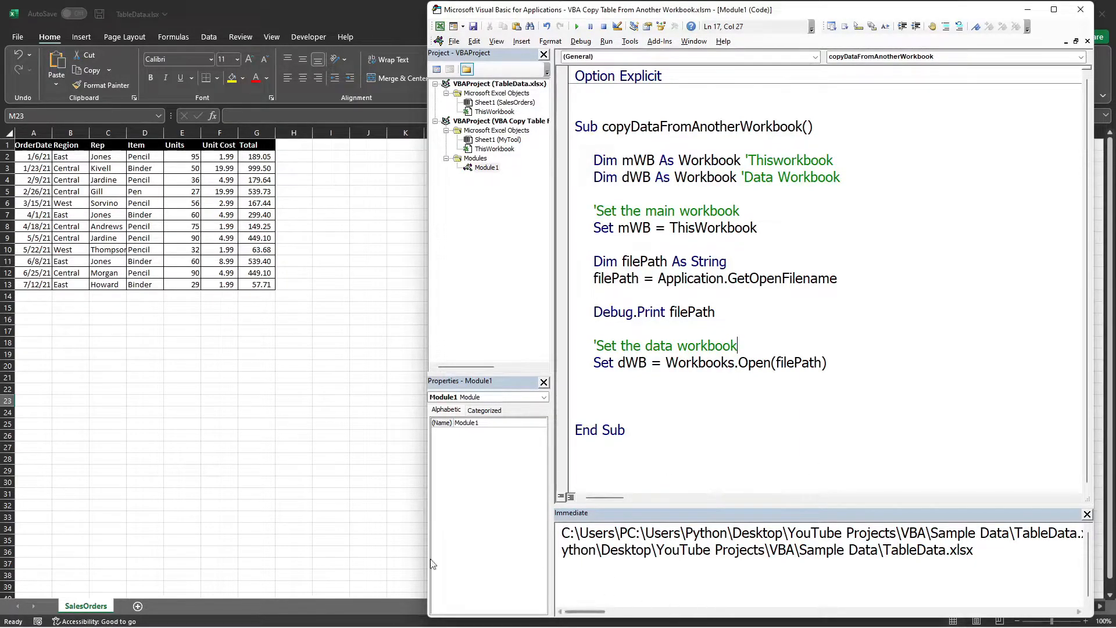
click(744, 391)
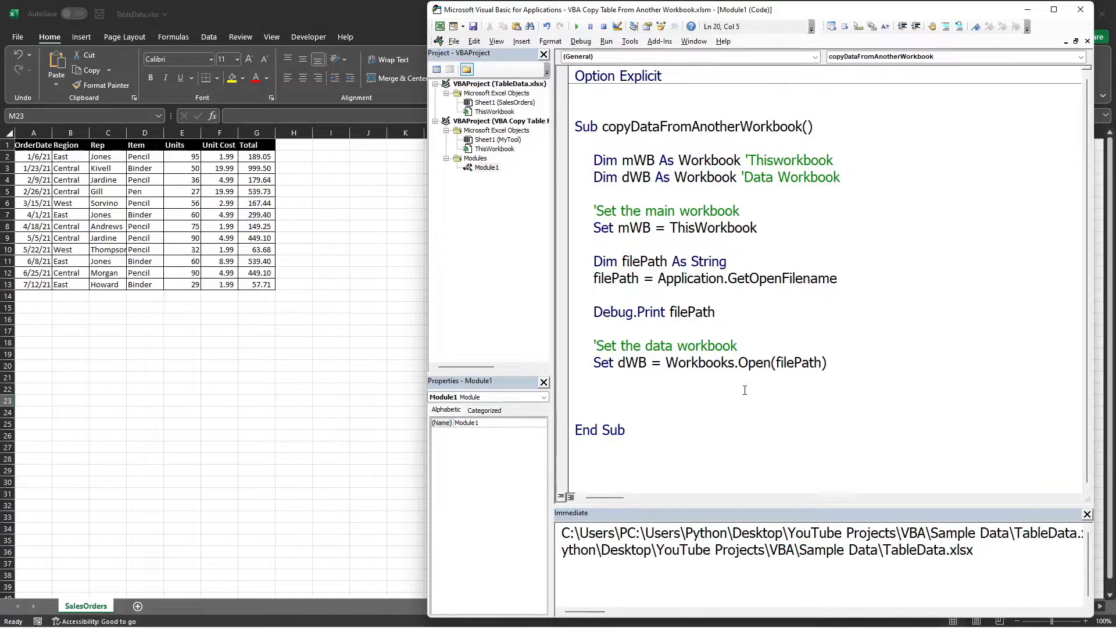
text(di)
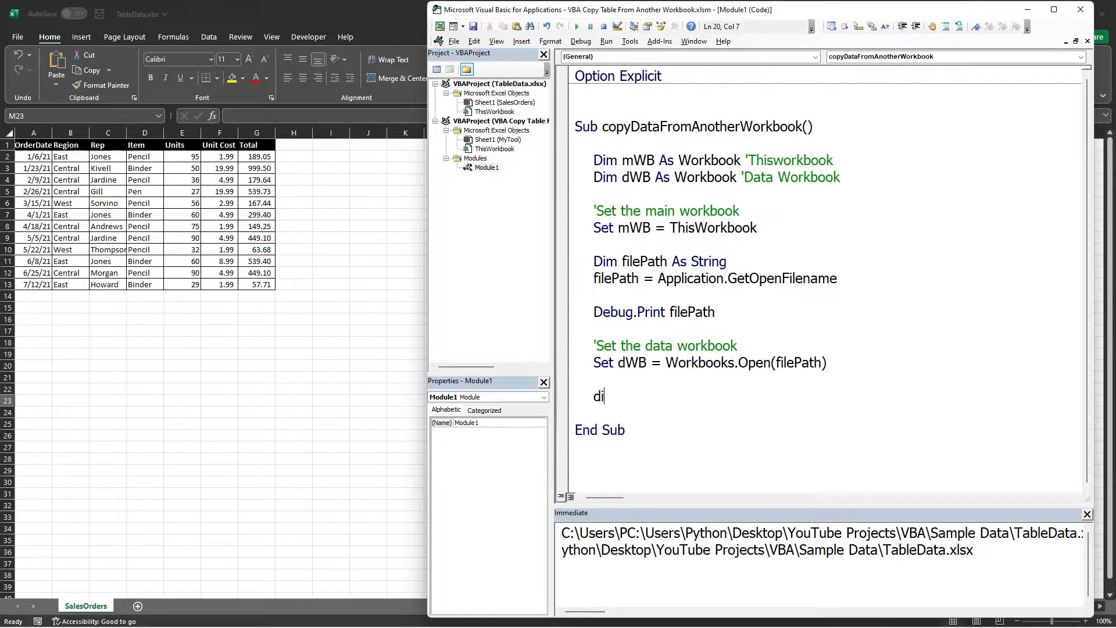
text(m dataSh)
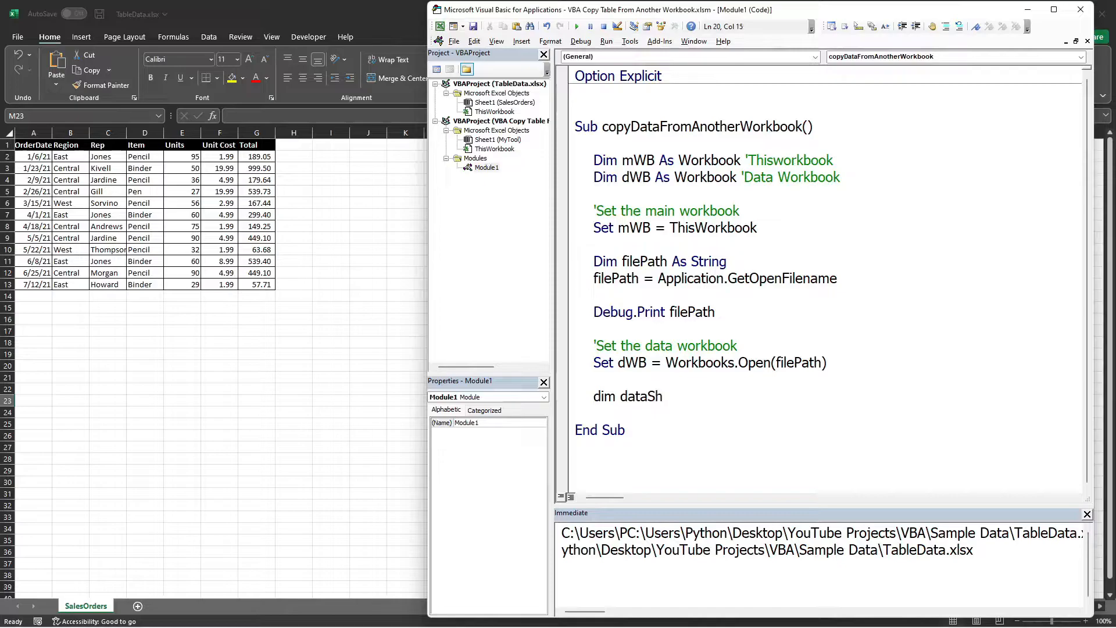
text(a)
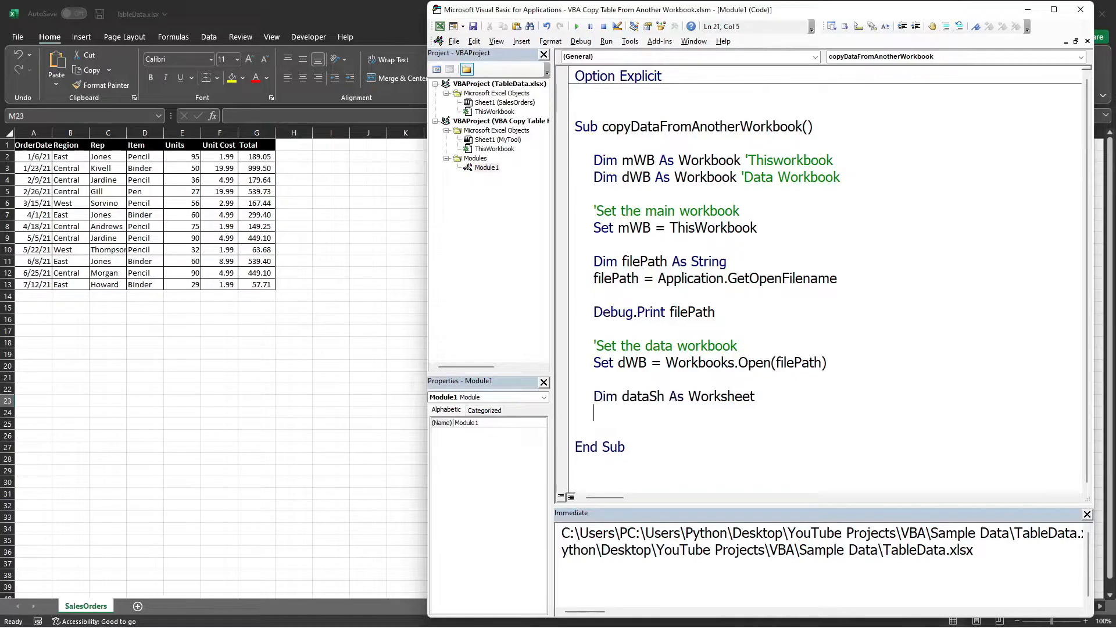
text(set datash)
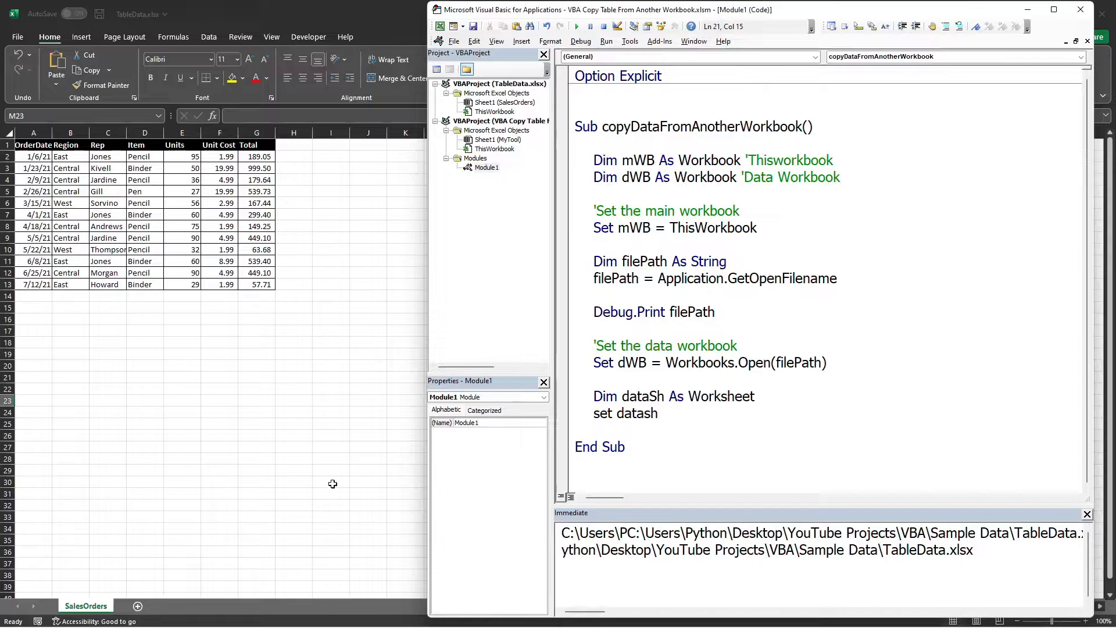
text(=)
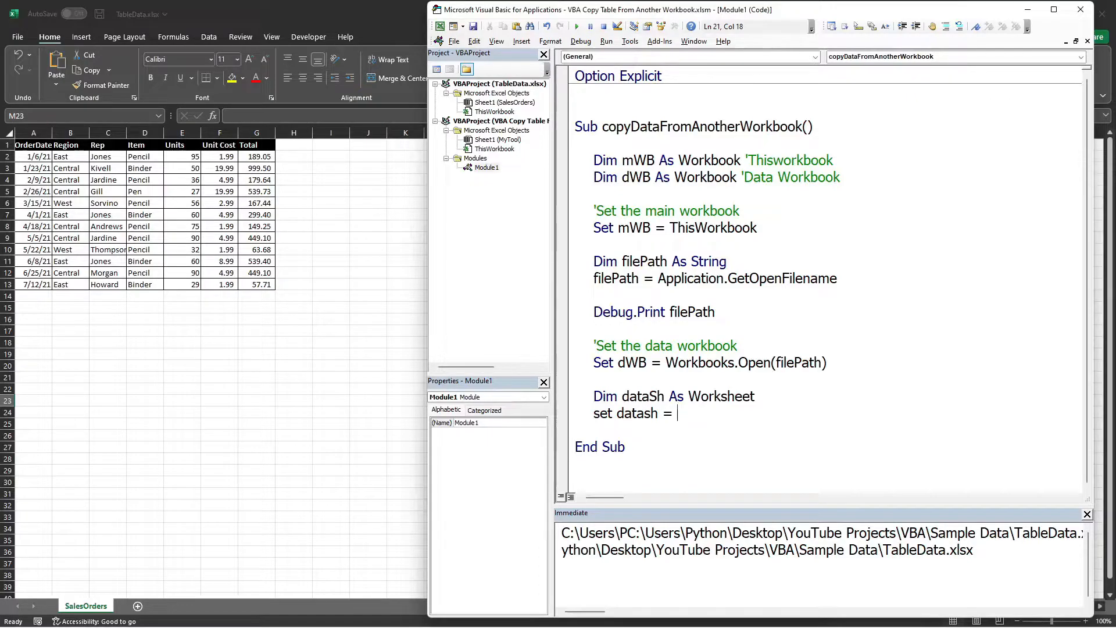
text(dwb.sh)
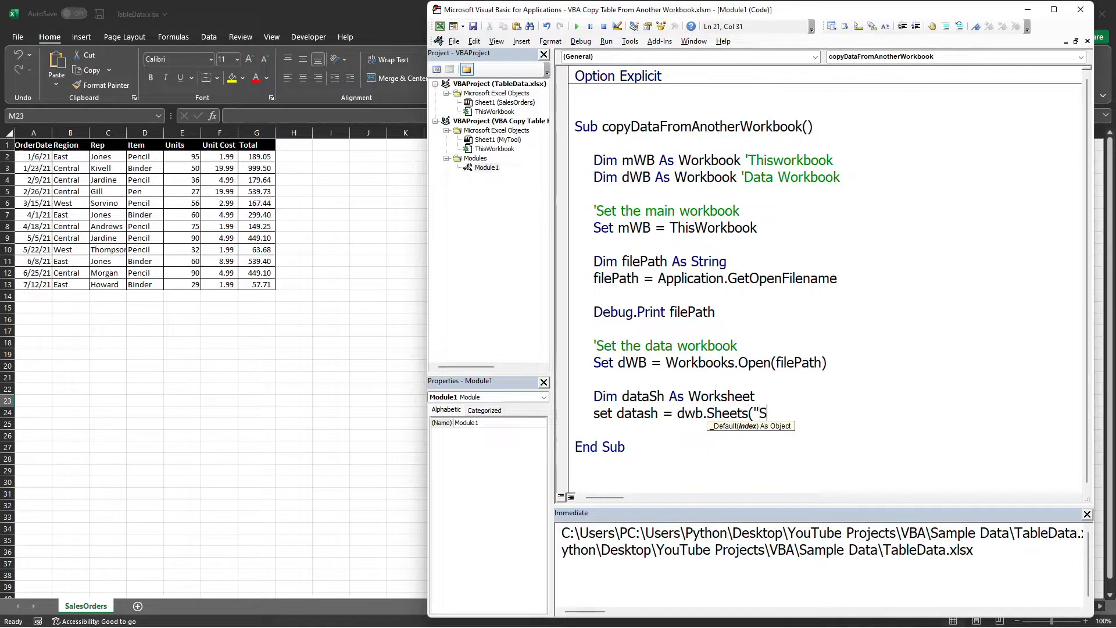
text(alesOrders"))
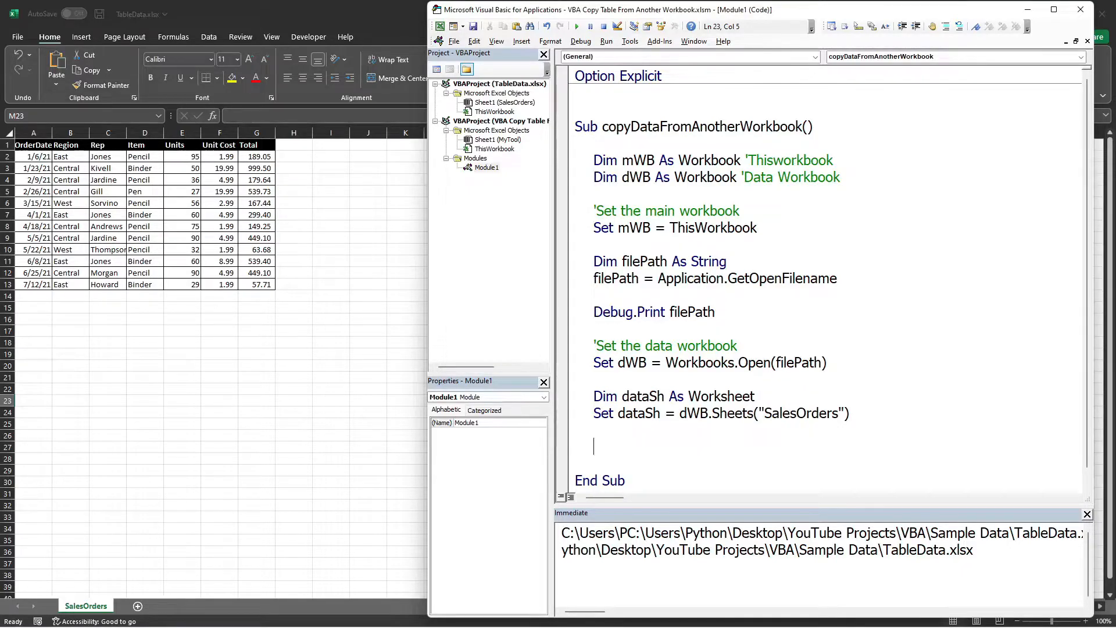
mouse_move(800, 386)
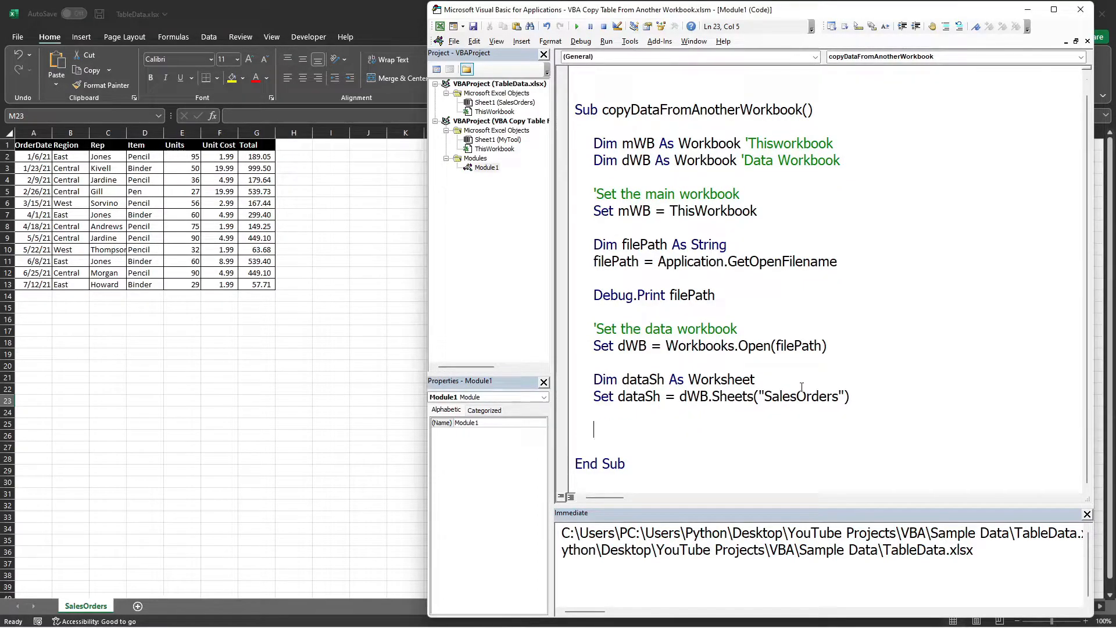
- Write dataSh.Range("A1").CurrentRegion.Copy with 'Copy the data table and 'Paste the data table comments
text(datash.)
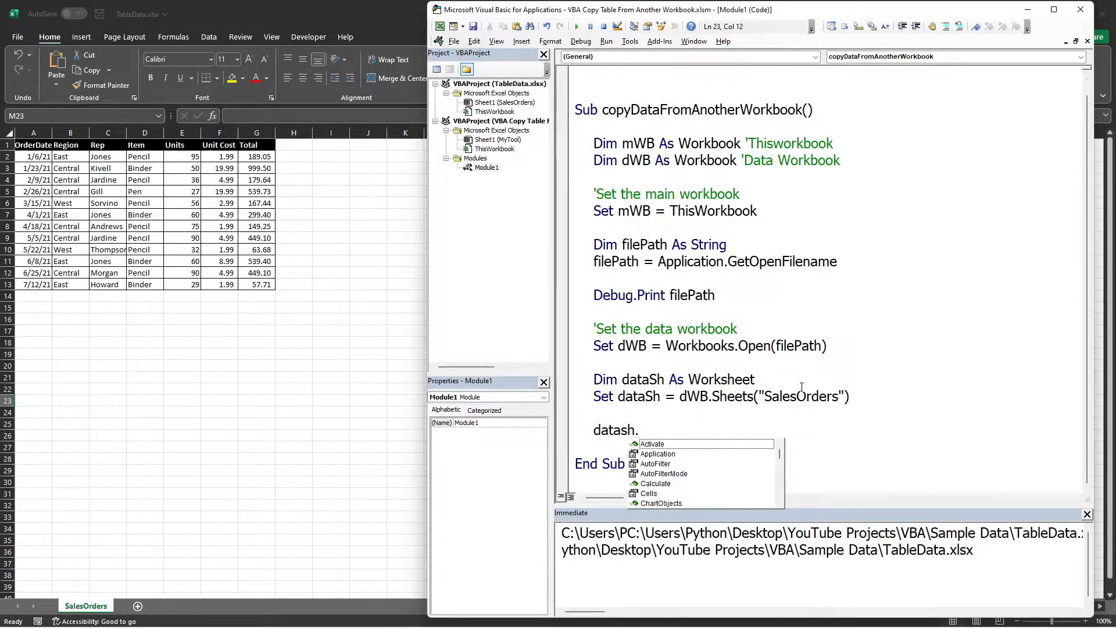
text(Range("A1)
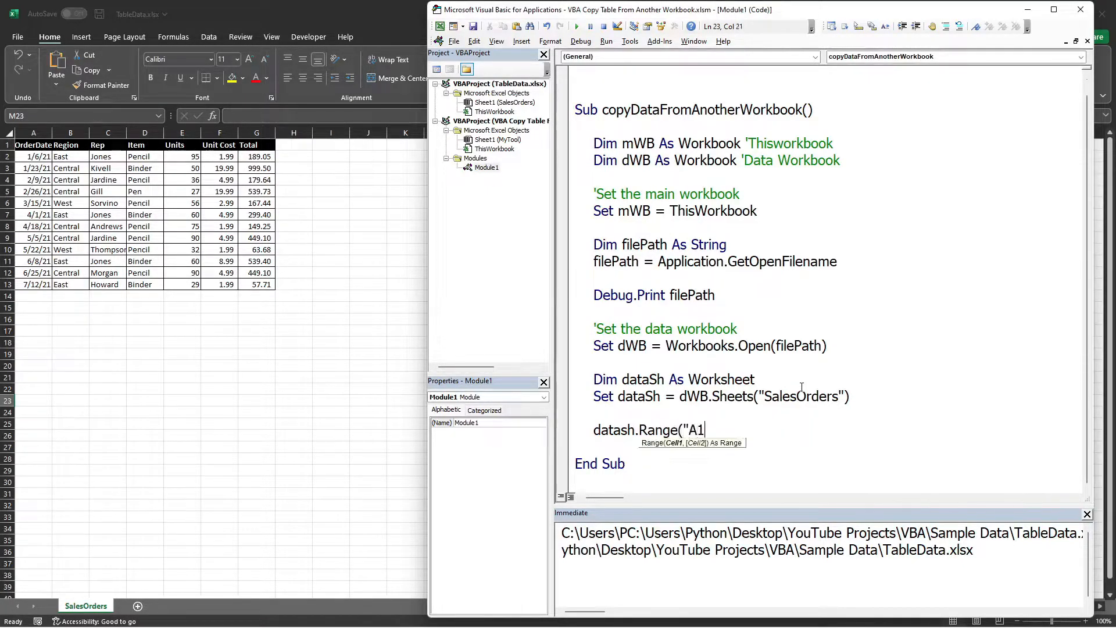
text(").CurrentRegion)
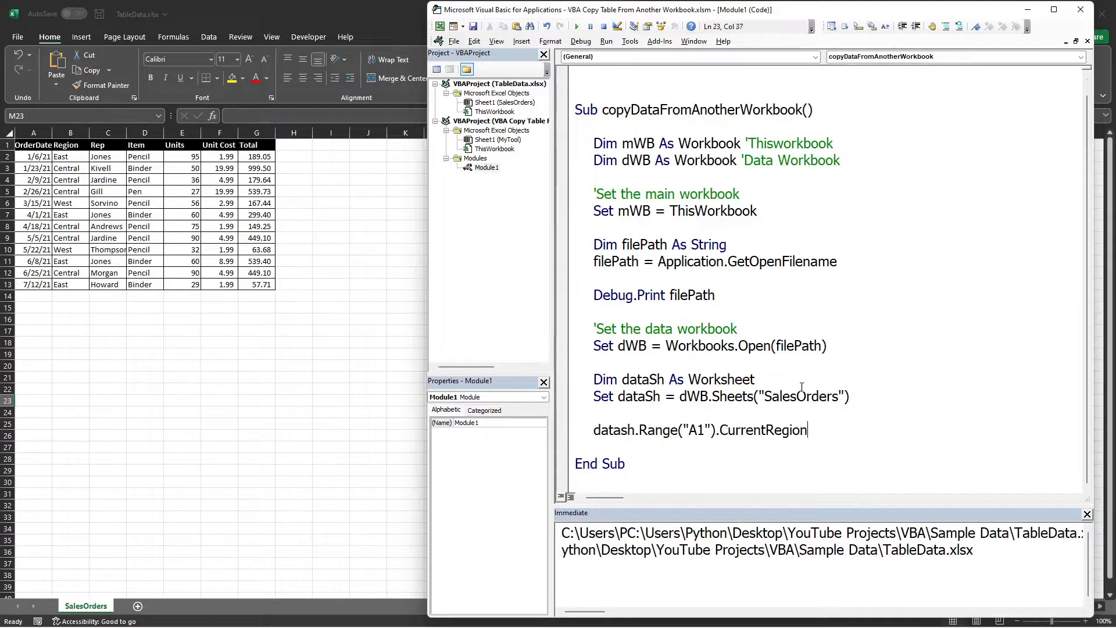
text(.Copy)
text(')
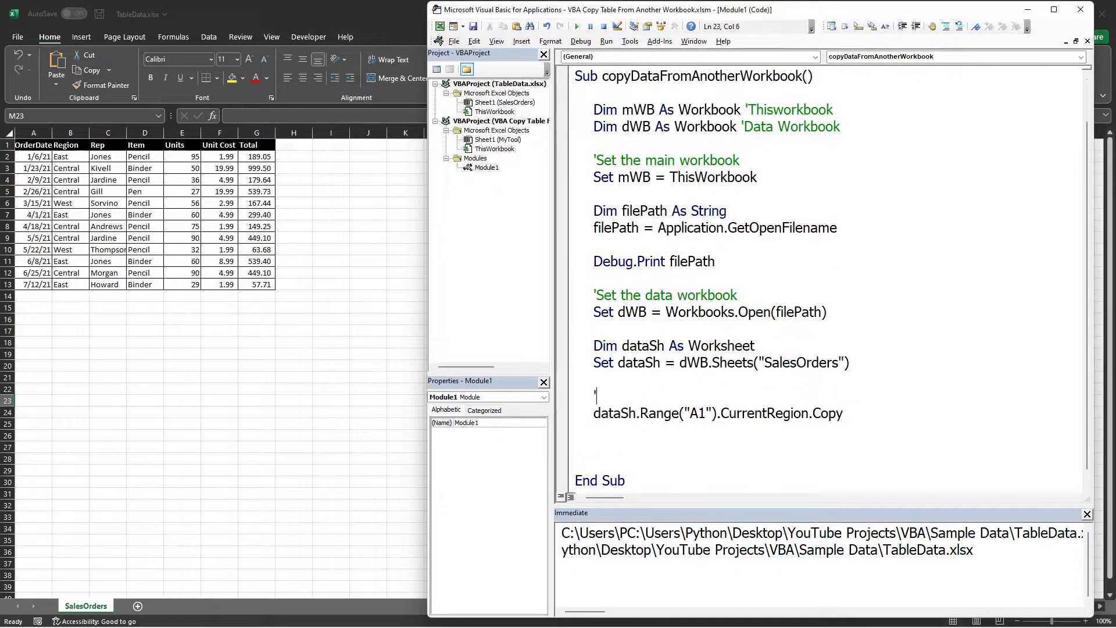
text(Copy the dta)
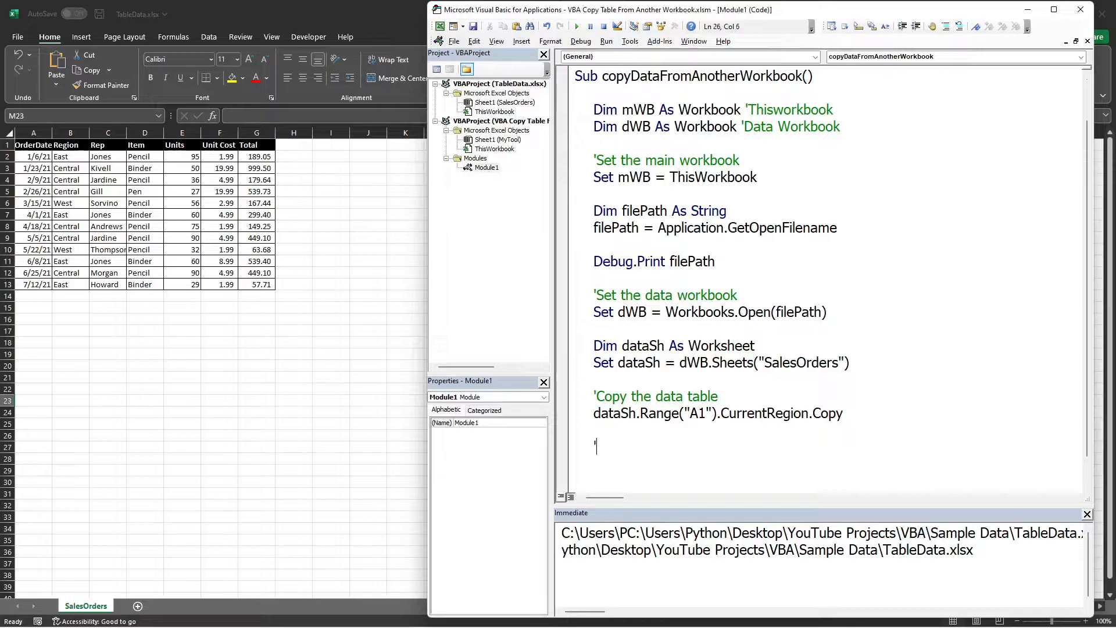
text('Paste the data table)
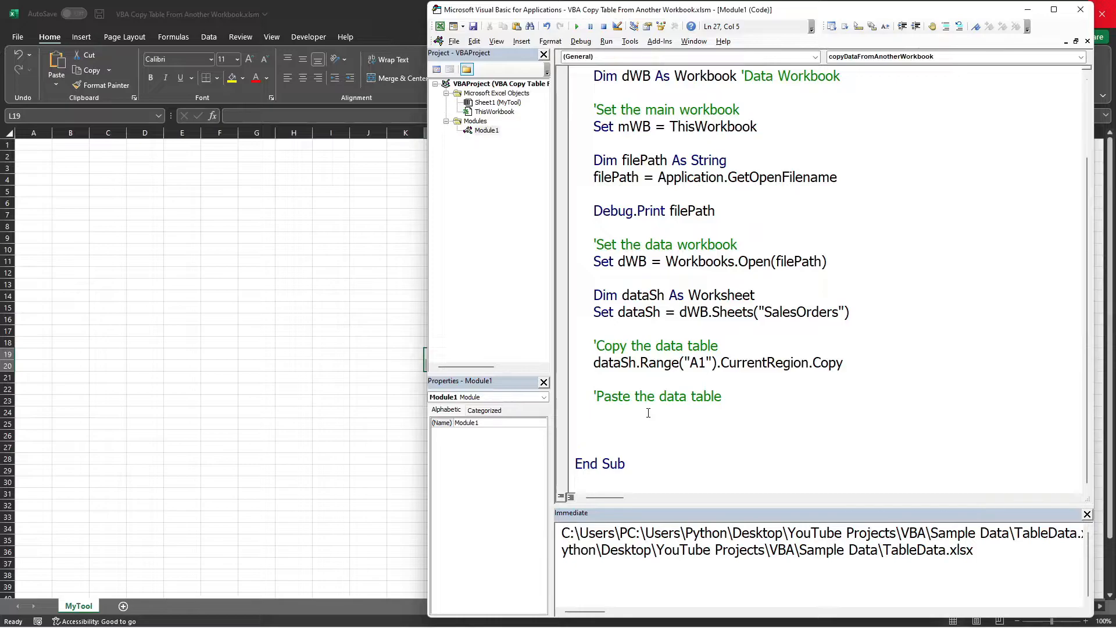
- Write mWB.Sheets("MyTool").Range("A1").PasteSpecial xlPasteAll under the paste comment
text(m)
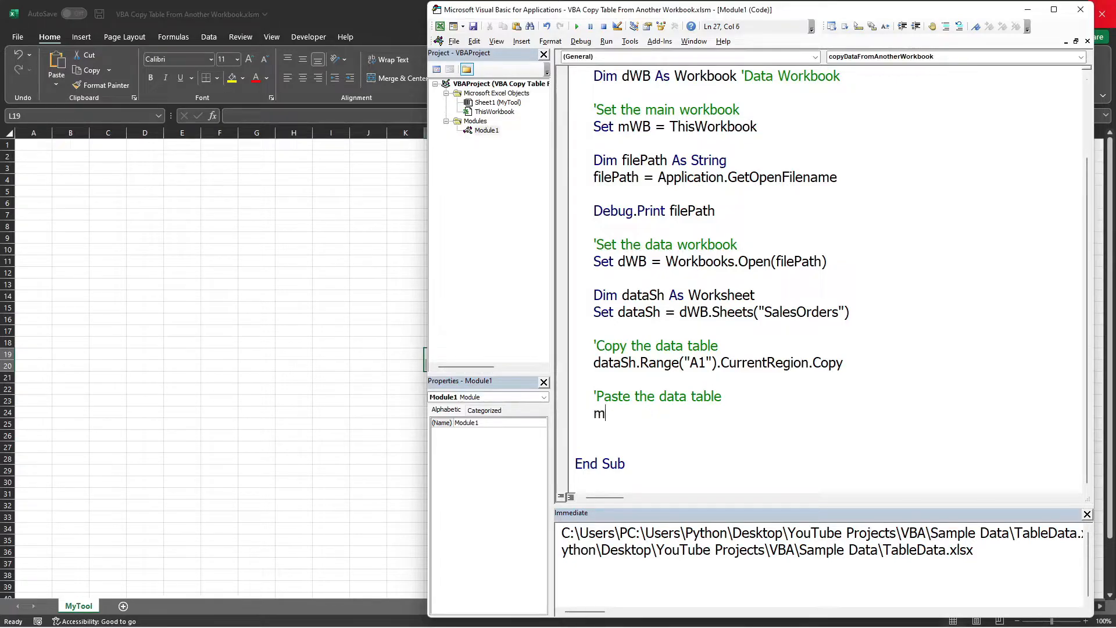
text(wb)
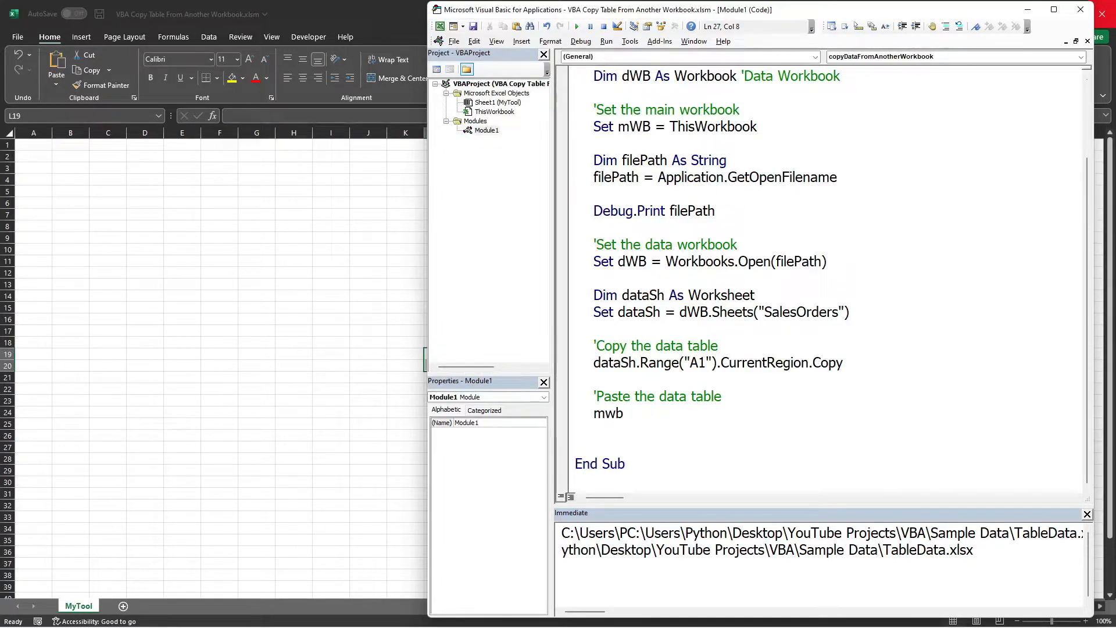
text(.Sheets(")
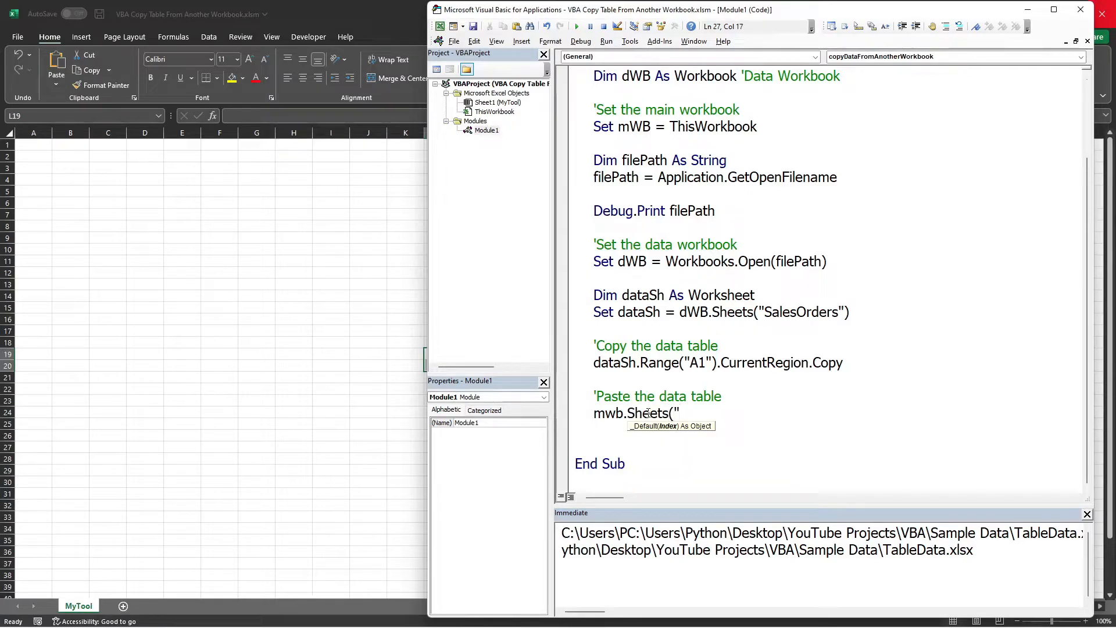
text(m)
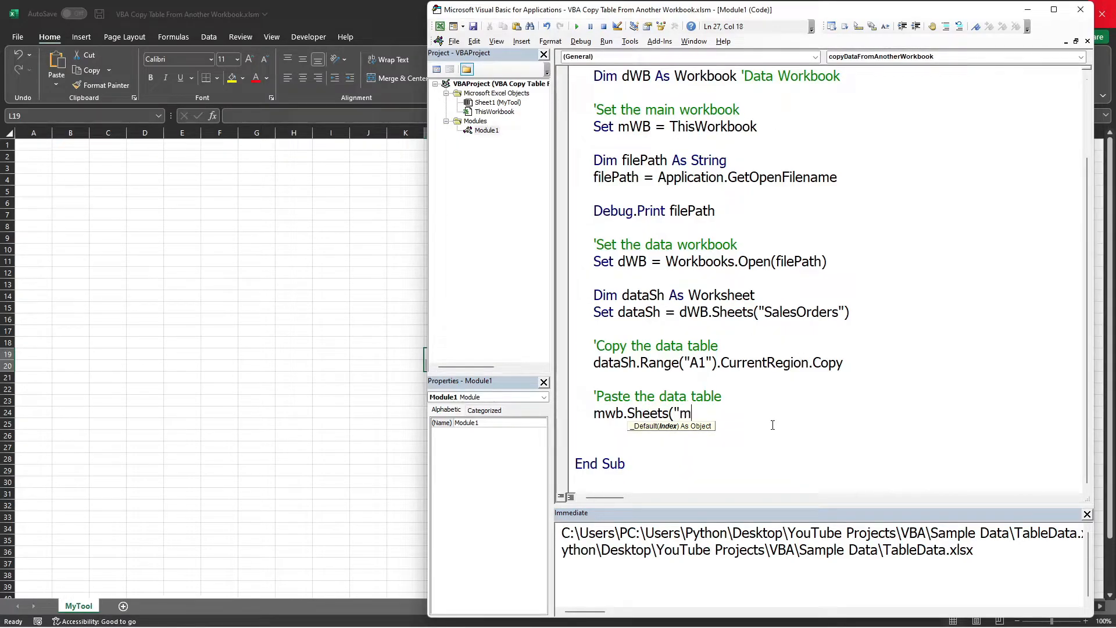
text(yTool").range)
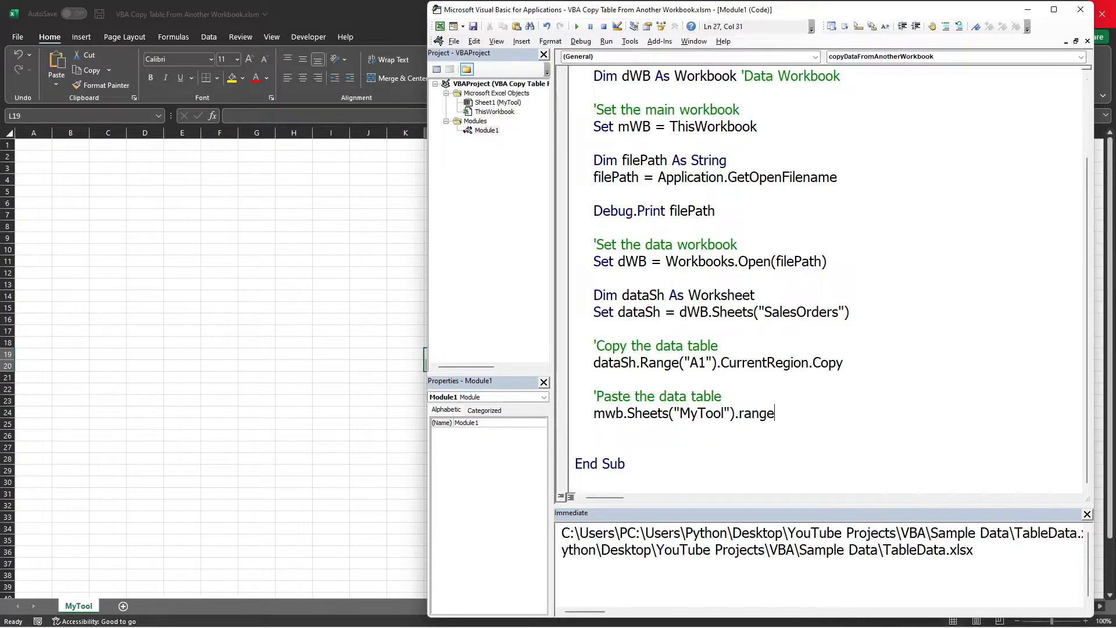
text(("A1"))
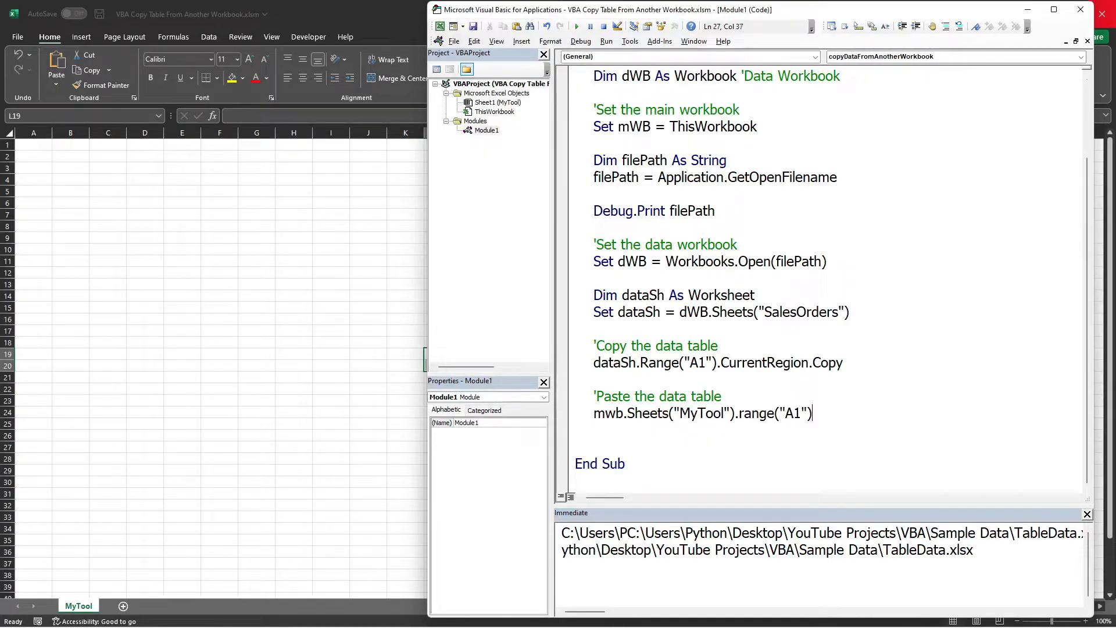
text(.)
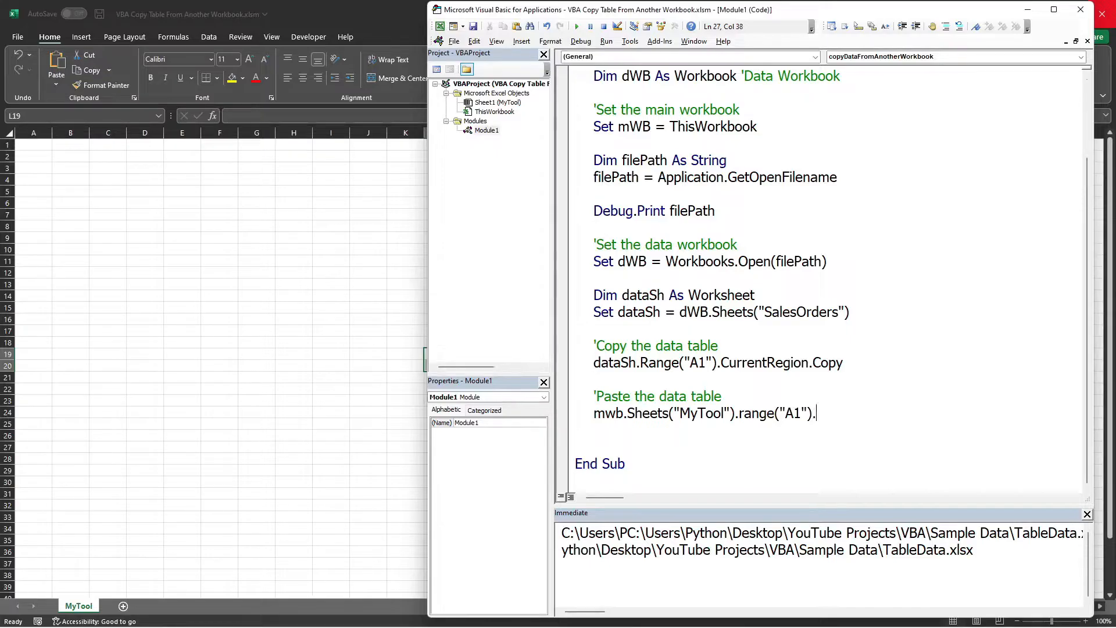
text(pastespec)
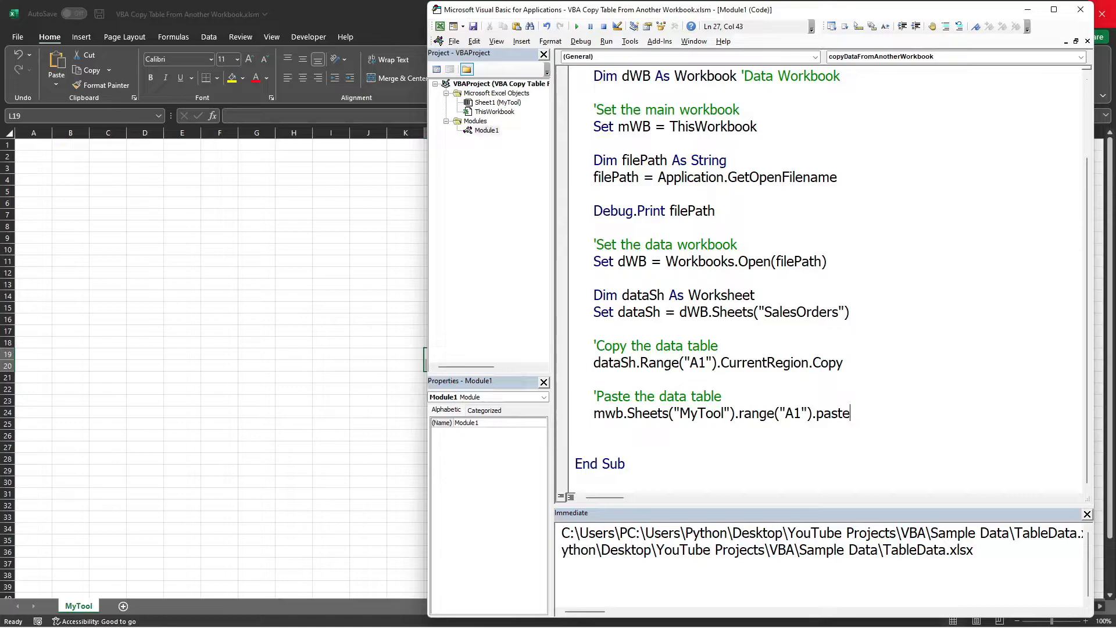
text(sp)
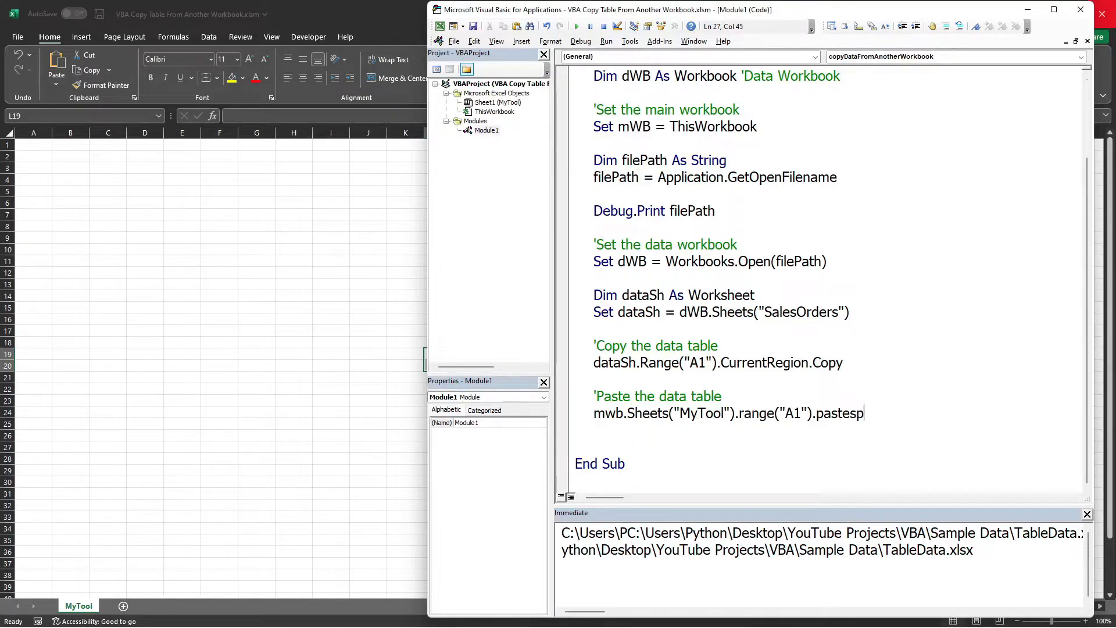
text(ecial)
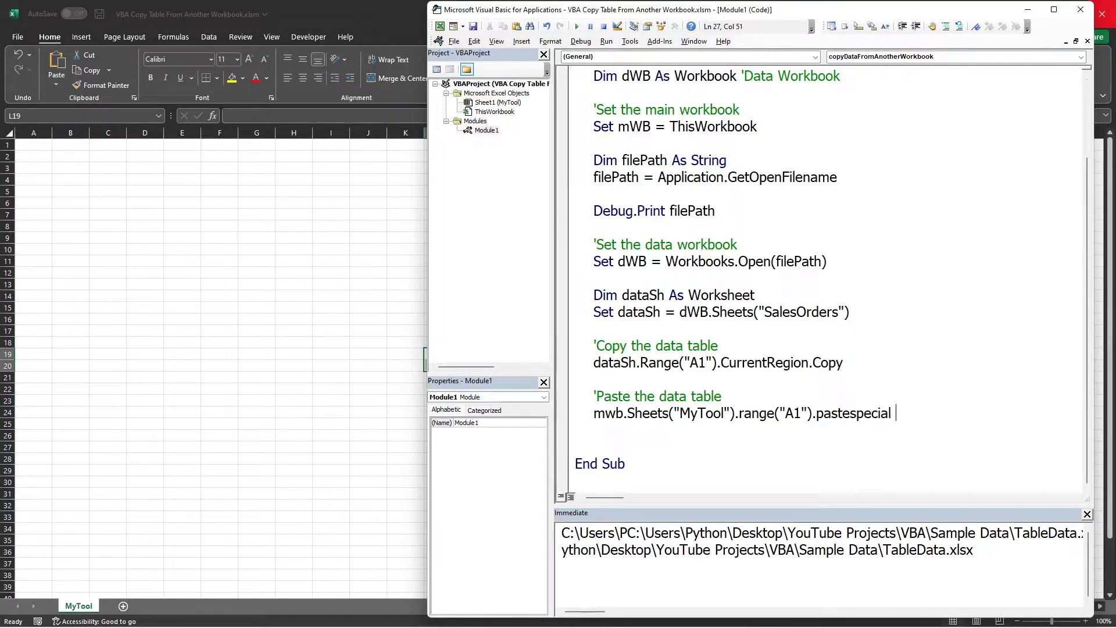
text(xlpate)
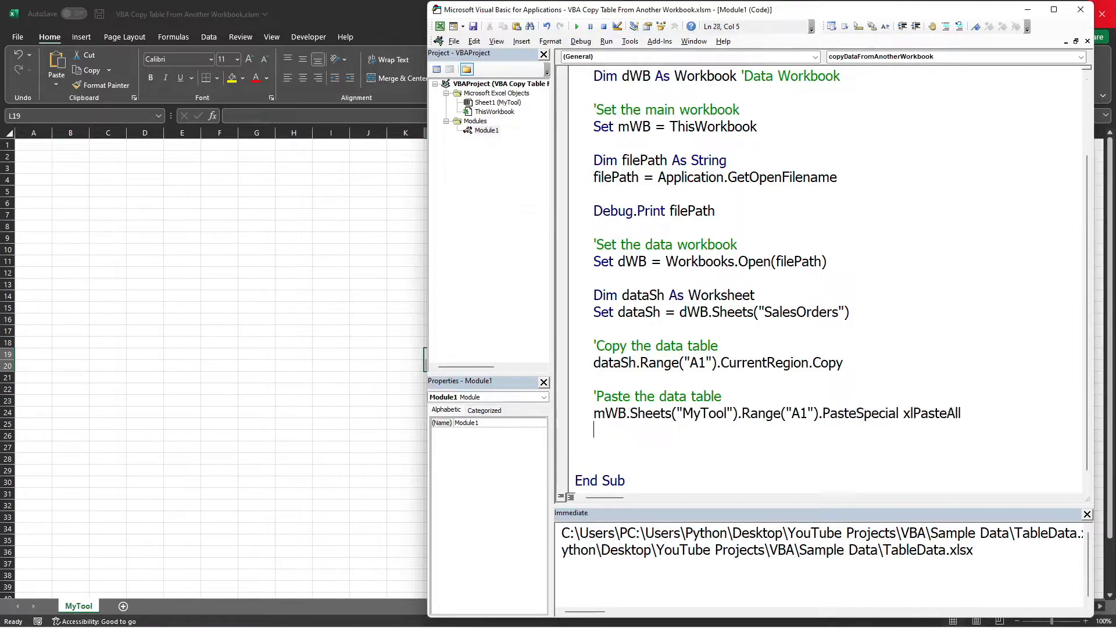
click(936, 413)
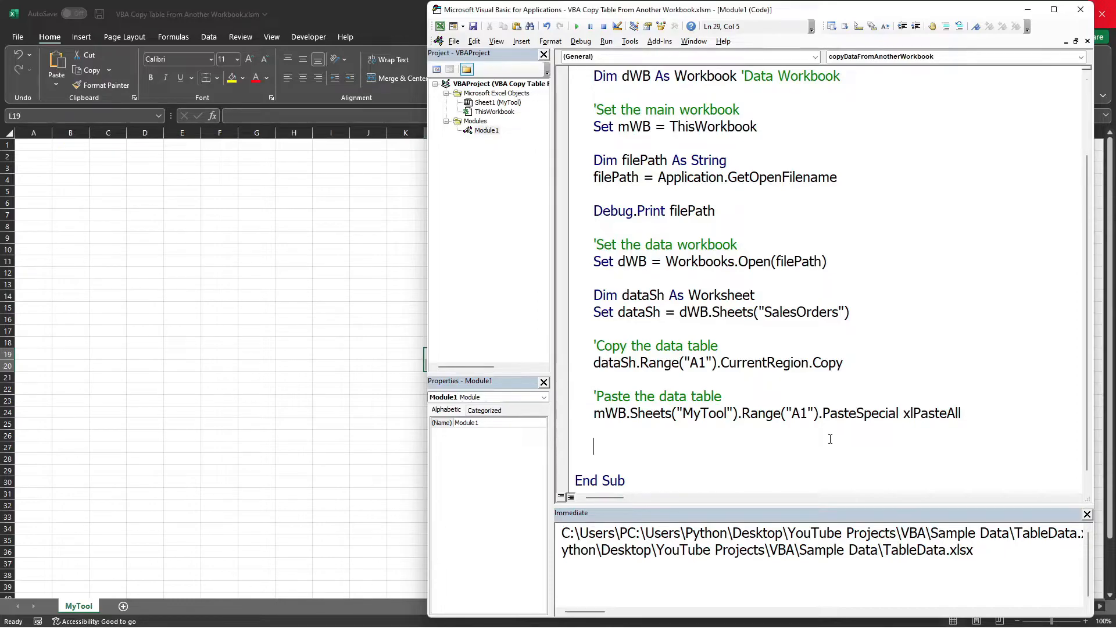
- Add a dWB.Close False line before End Sub so the data workbook closes unsaved
text(da)
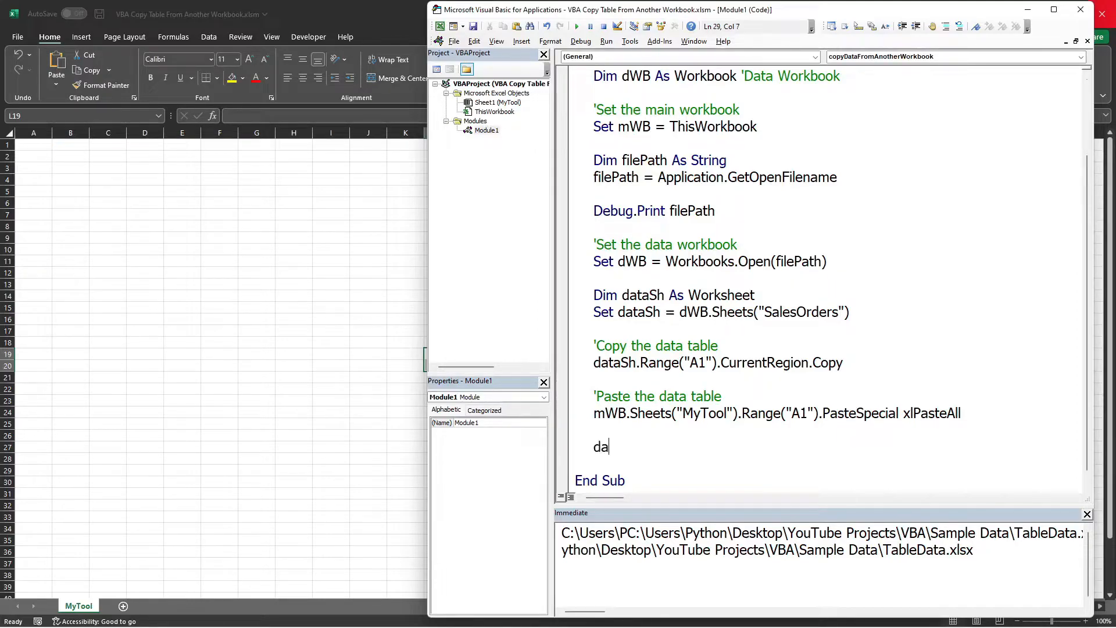
key(Backspace)
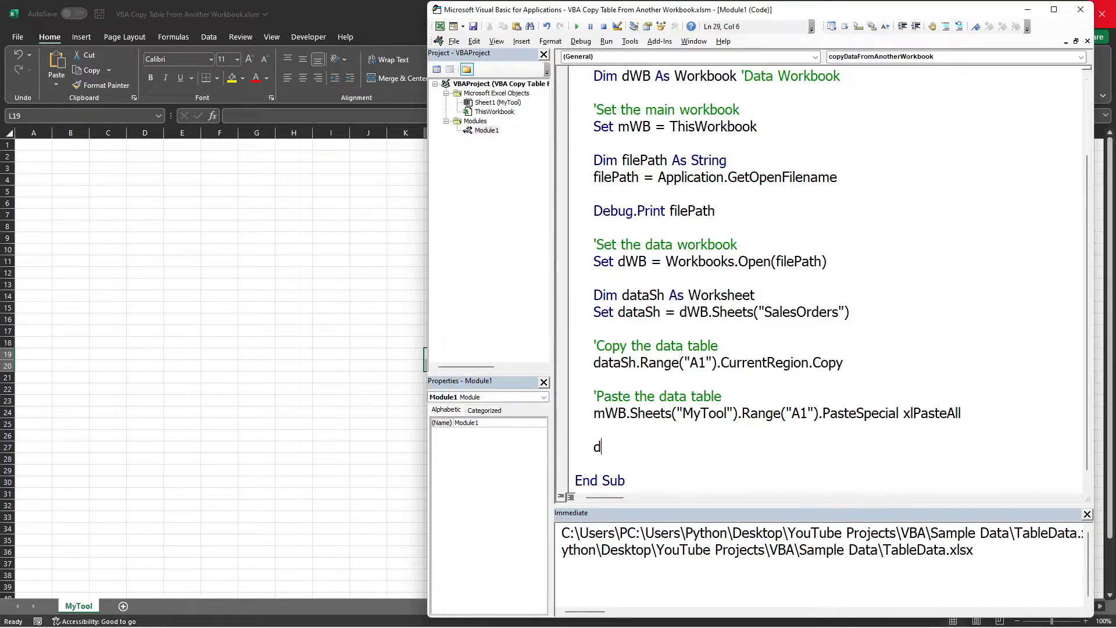
text(wb.Close)
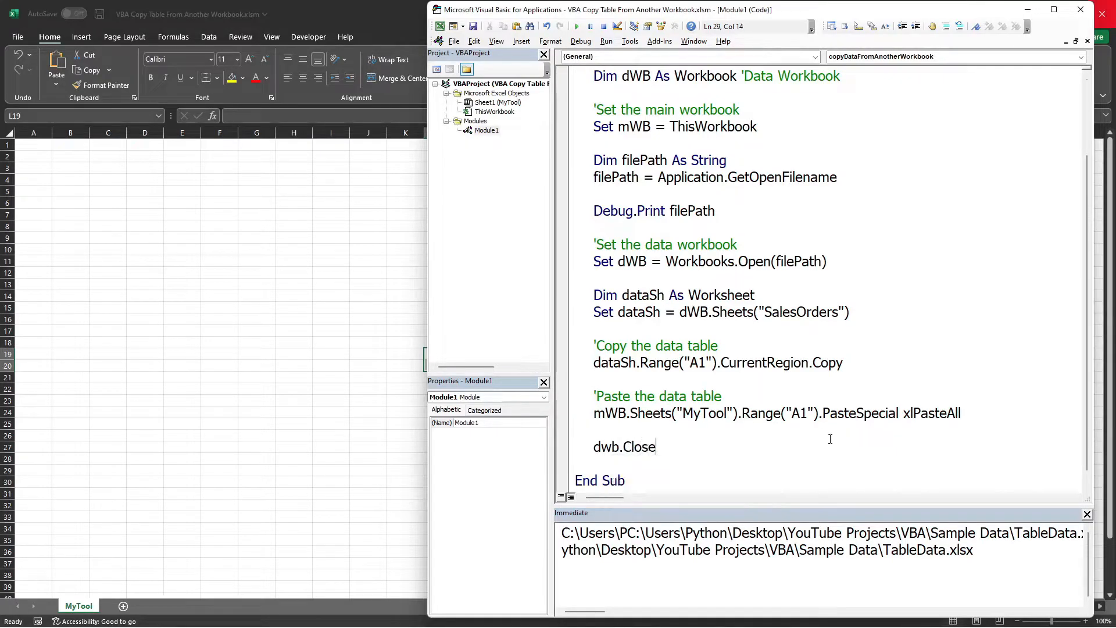
text(()
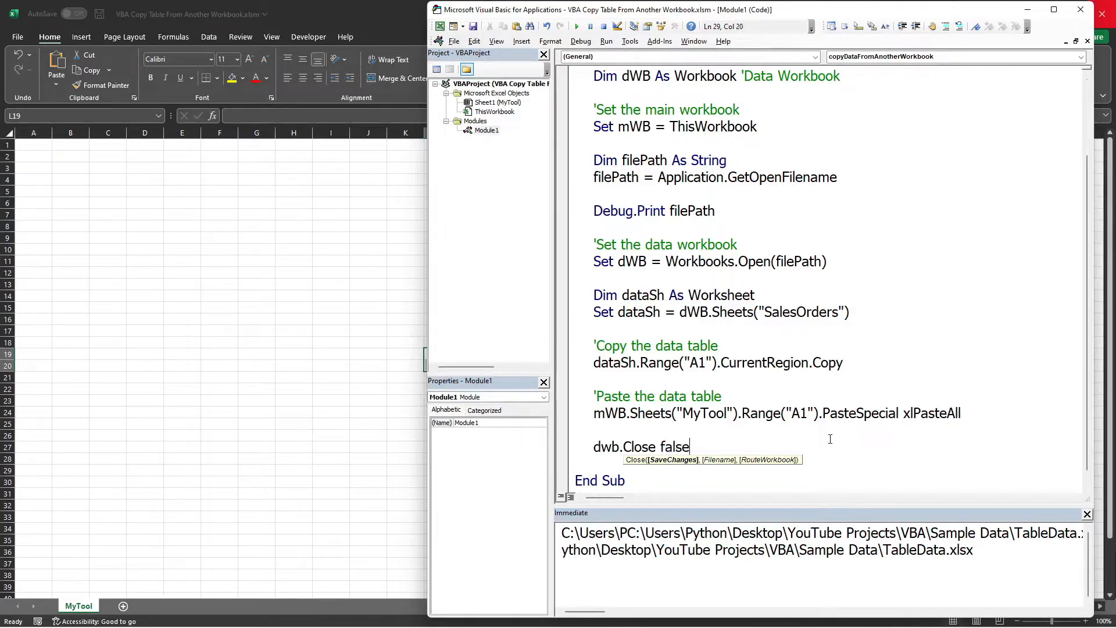
key(Enter)
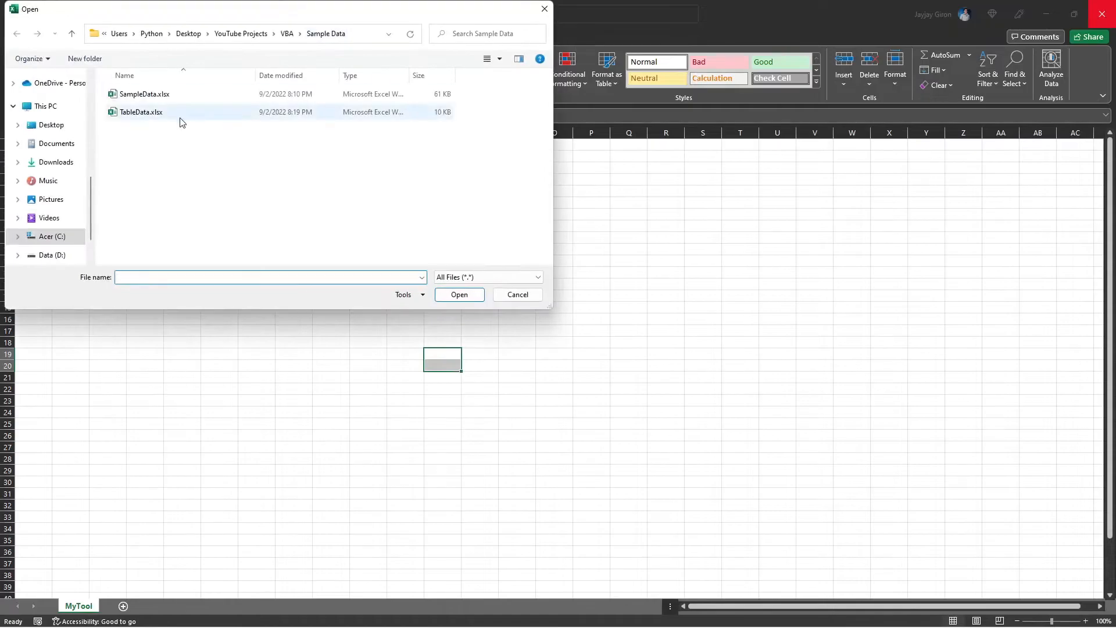
- Run the macro on TableData.xlsx and return to the MyTool sheet with the pasted table
click(459, 294)
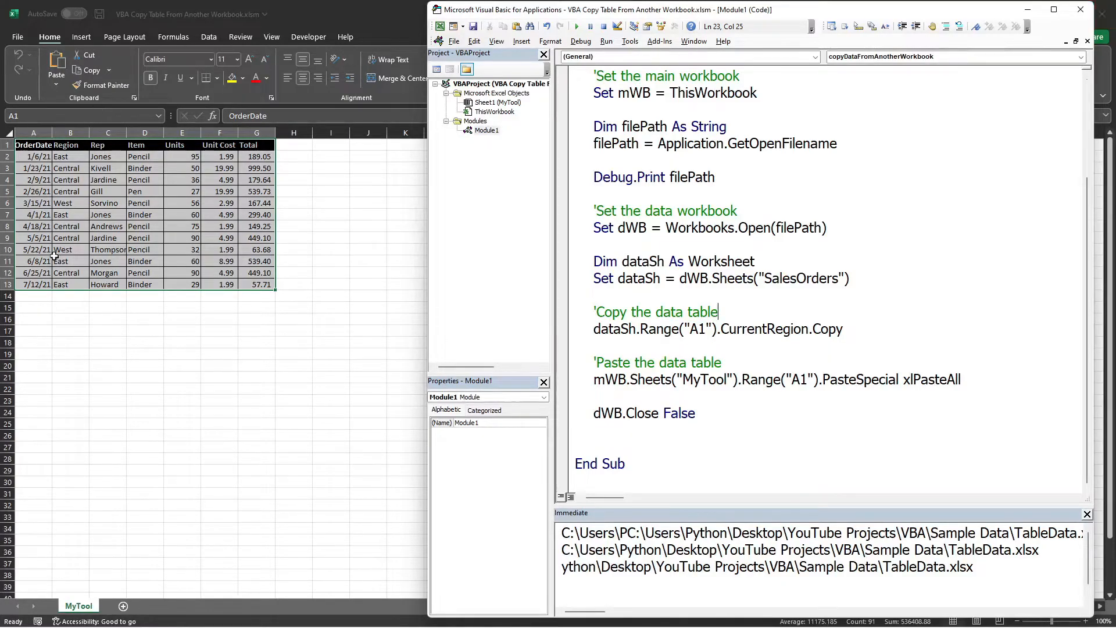
click(273, 612)
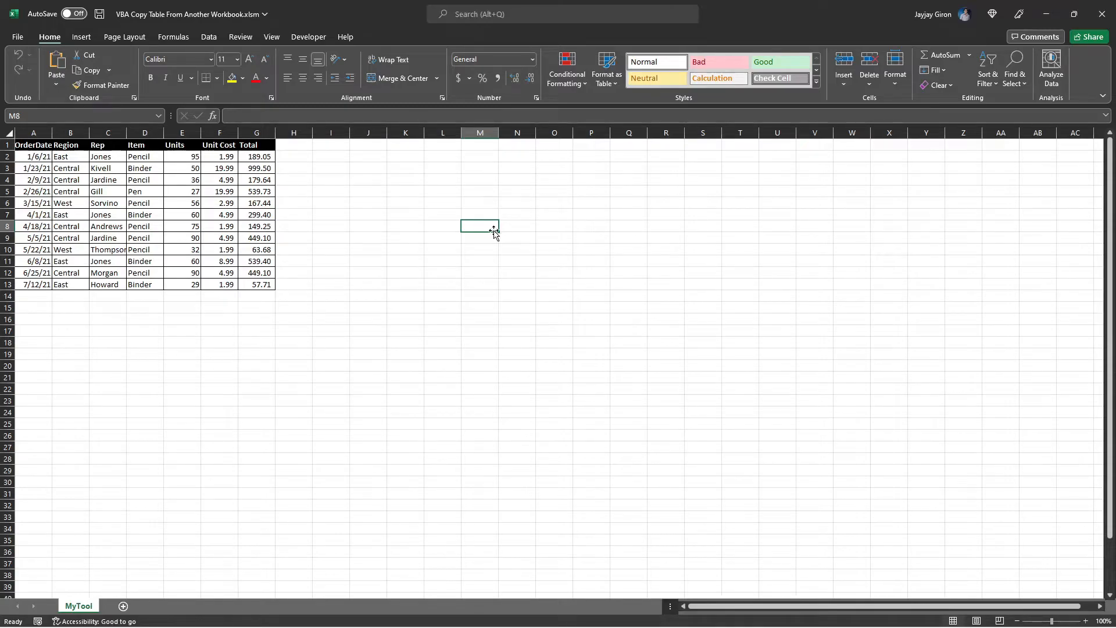
mouse_move(500, 244)
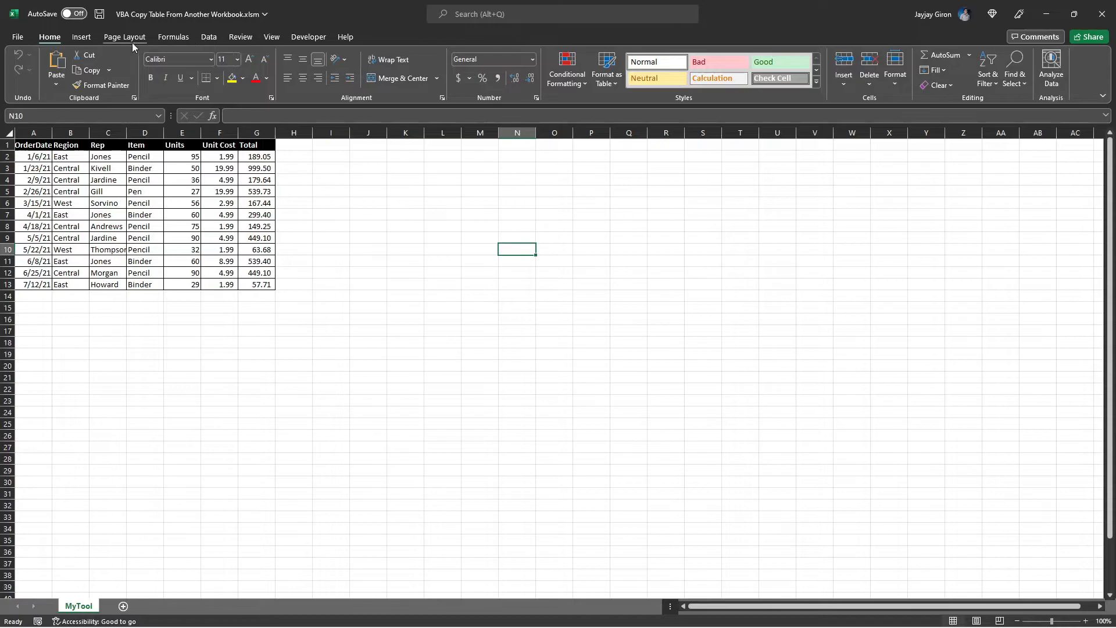
- Draw a rounded rectangle shape from Insert > Shapes beside the sales table
click(80, 36)
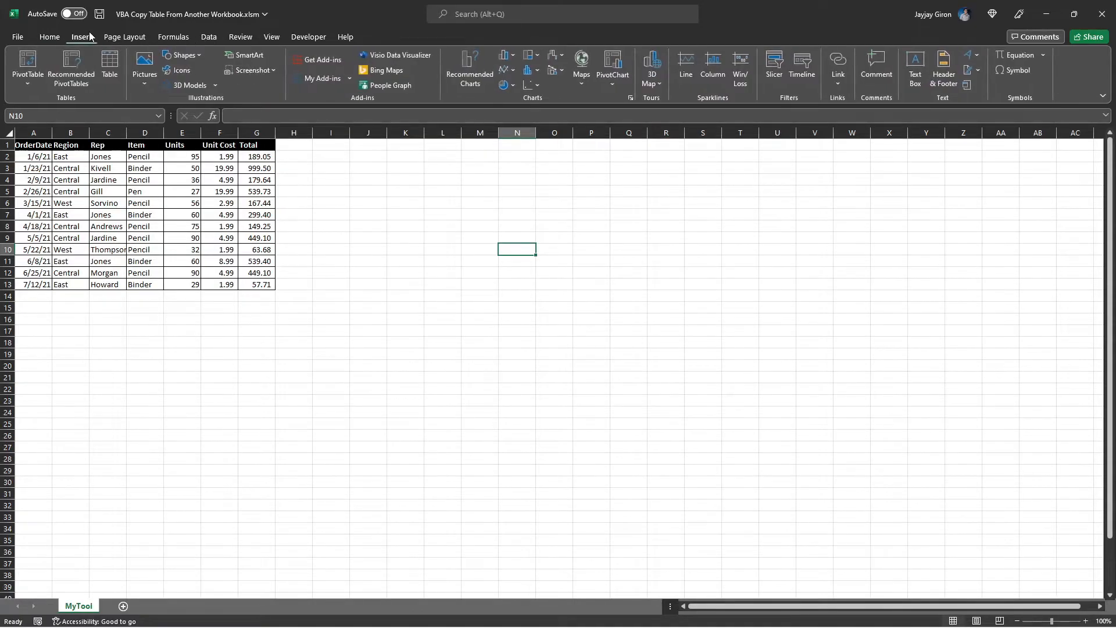
click(183, 55)
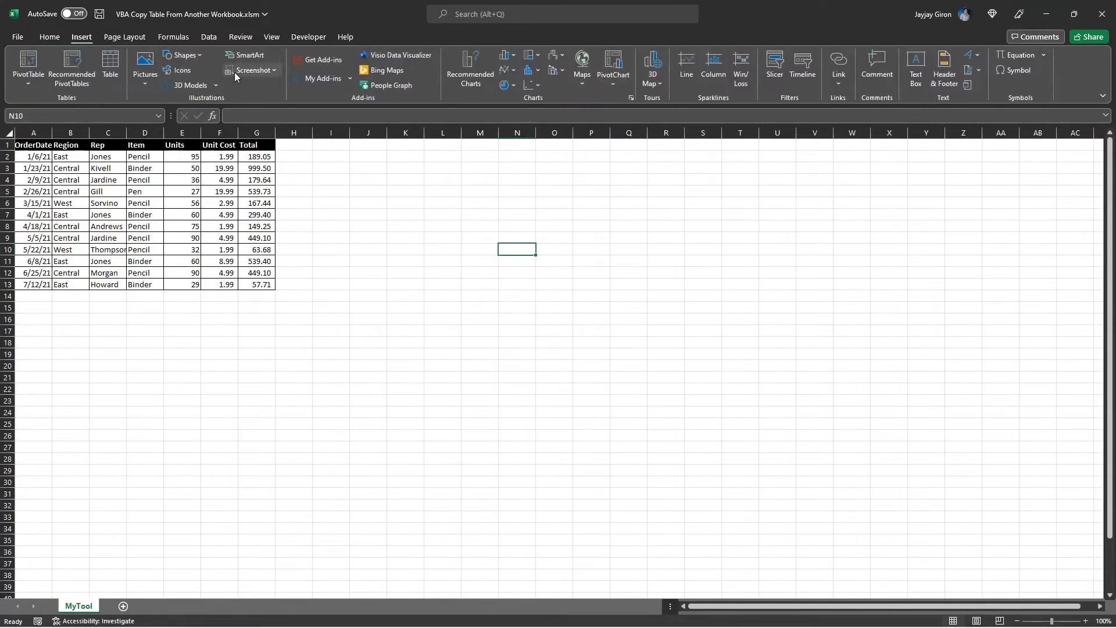
click(182, 54)
text(Select Data)
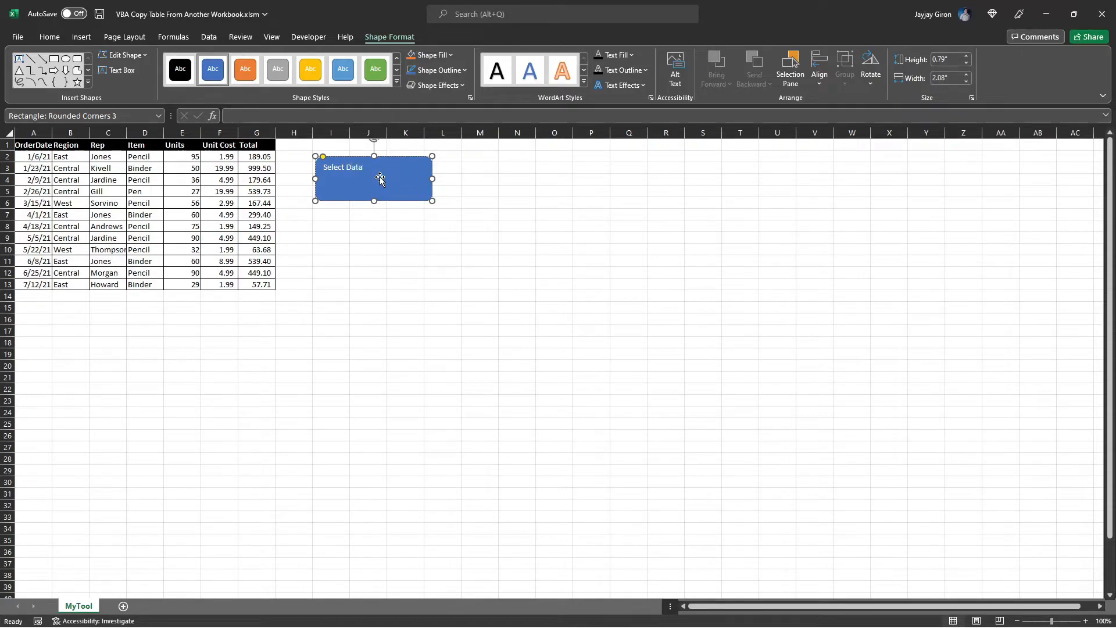
- Label the shape 'Select Data' in bold, centred, size-14 text
click(49, 38)
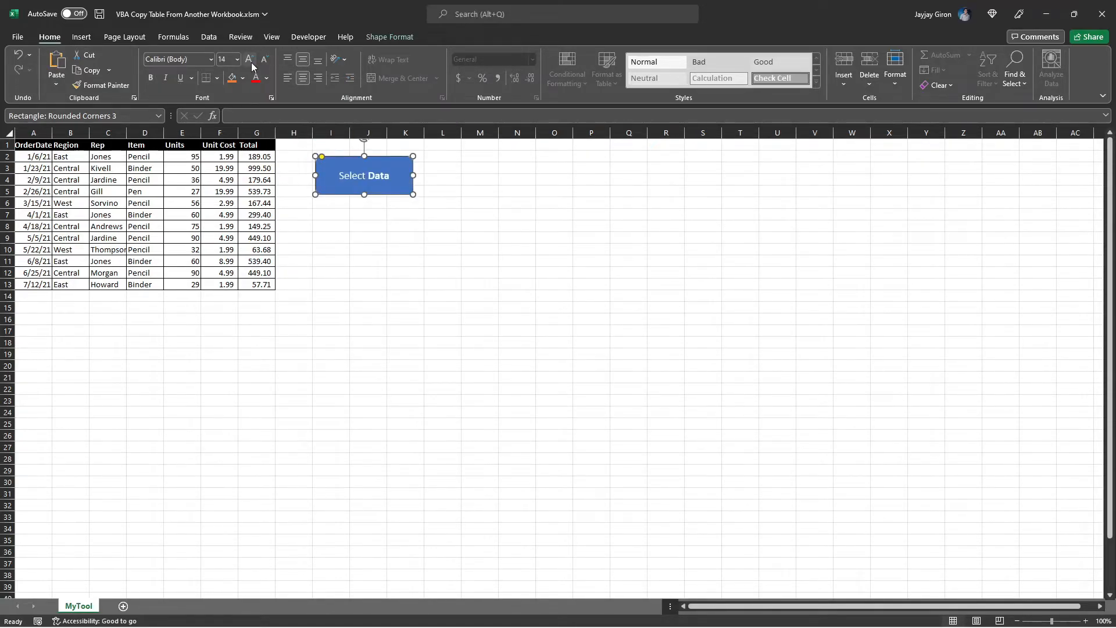
click(516, 202)
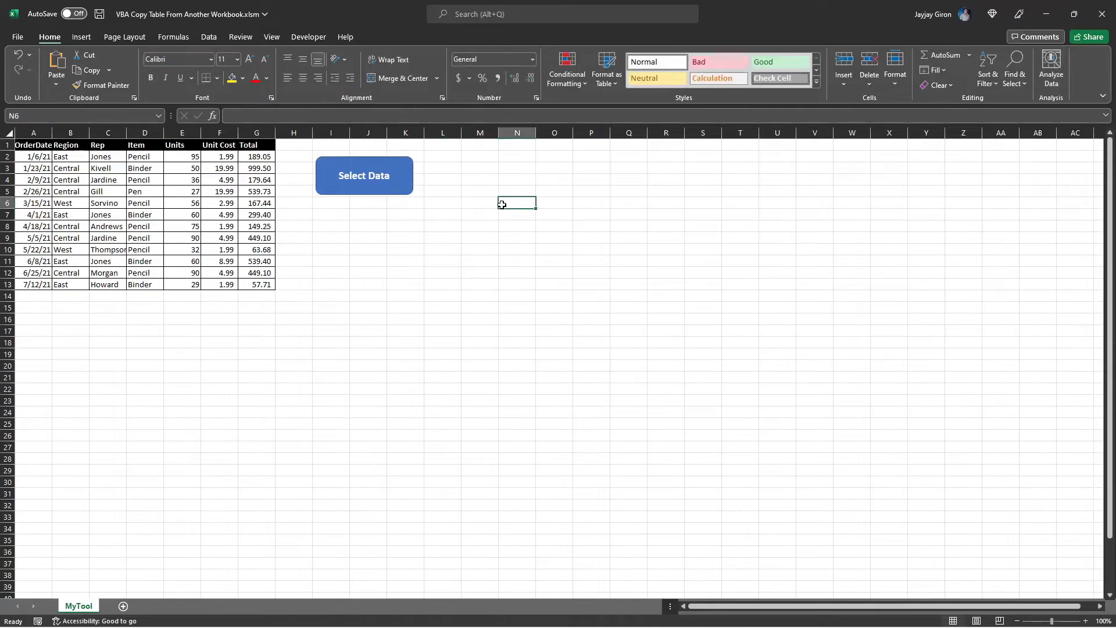
- Assign the copyDataFromAnotherWorkbook macro to the Select Data shape
right_click(364, 175)
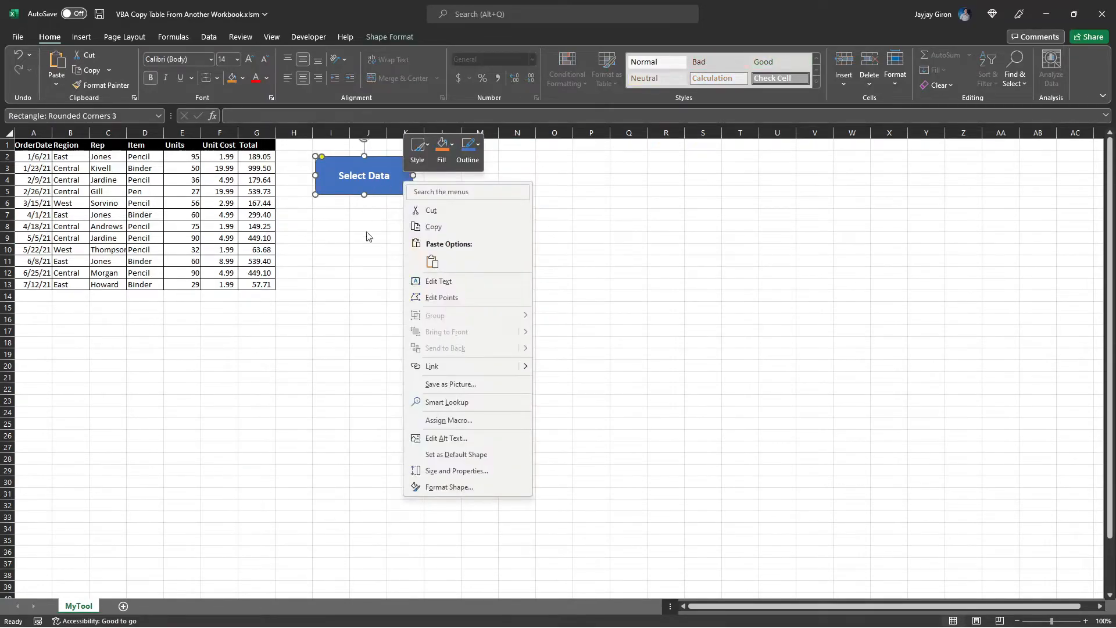
click(449, 420)
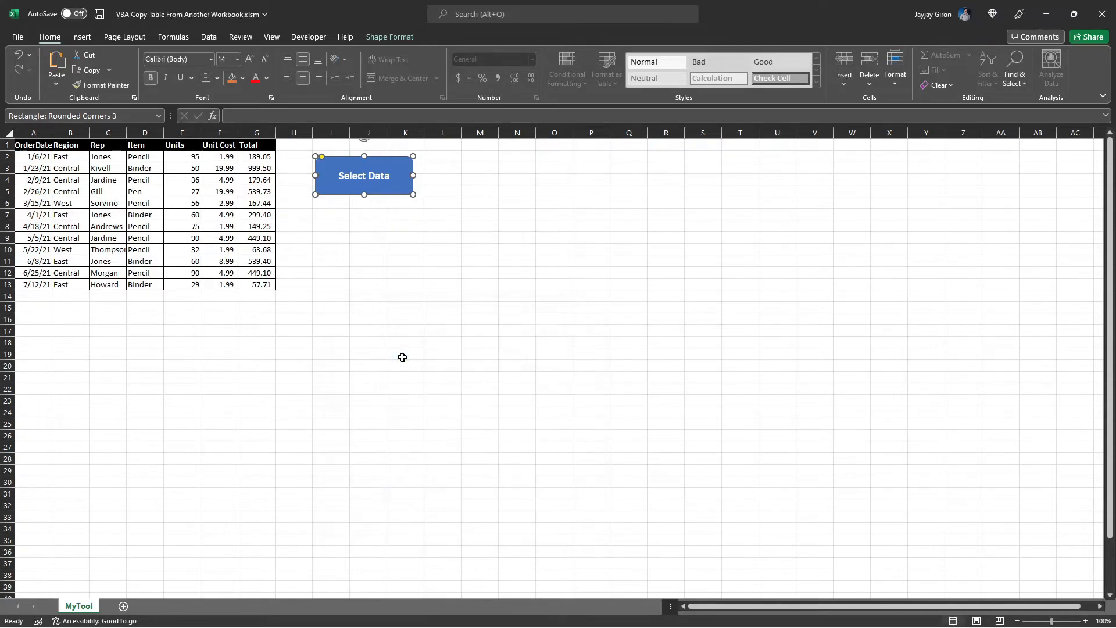
click(405, 353)
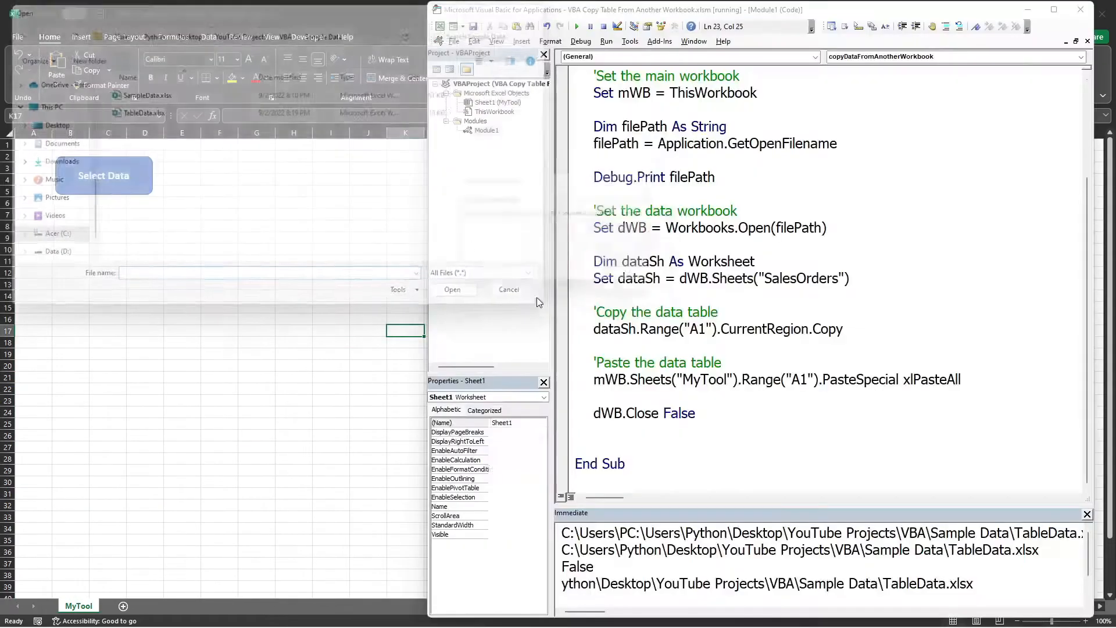
- Run the import from the Select Data button and deselect the pasted sales table
right_click(104, 176)
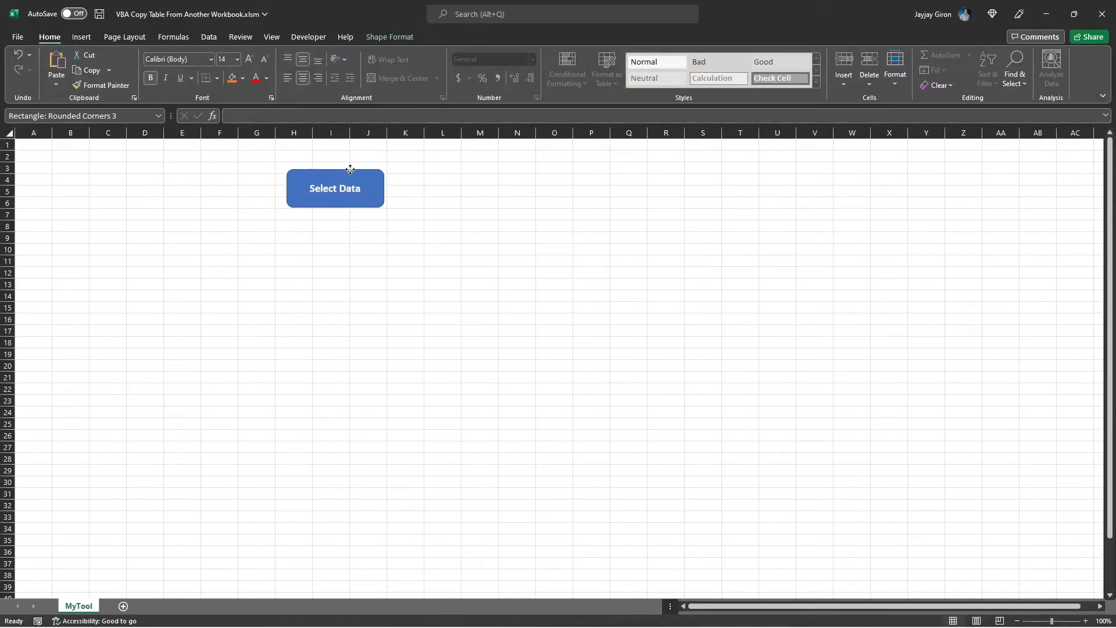
click(335, 188)
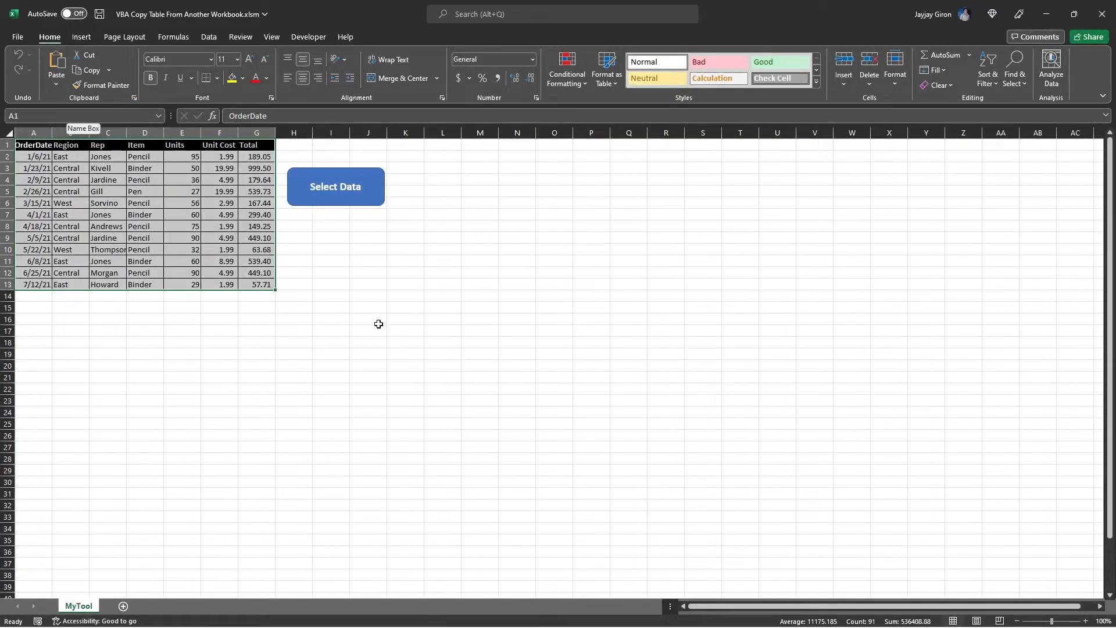
click(369, 330)
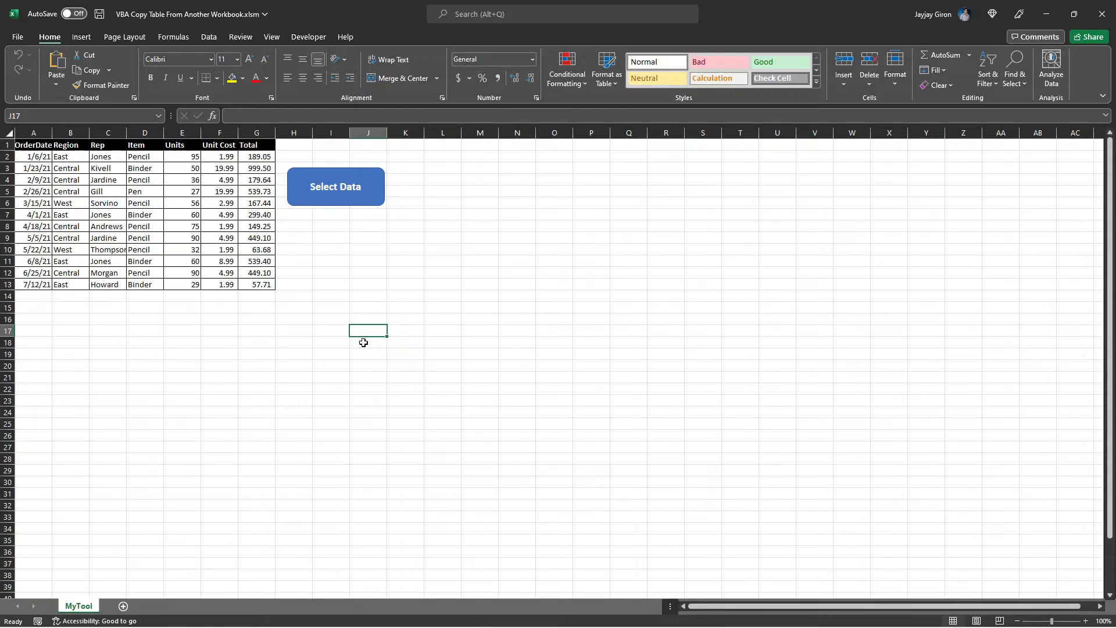
- Add Application.ScreenUpdating = False after Debug.Print and = True before End Sub
click(516, 283)
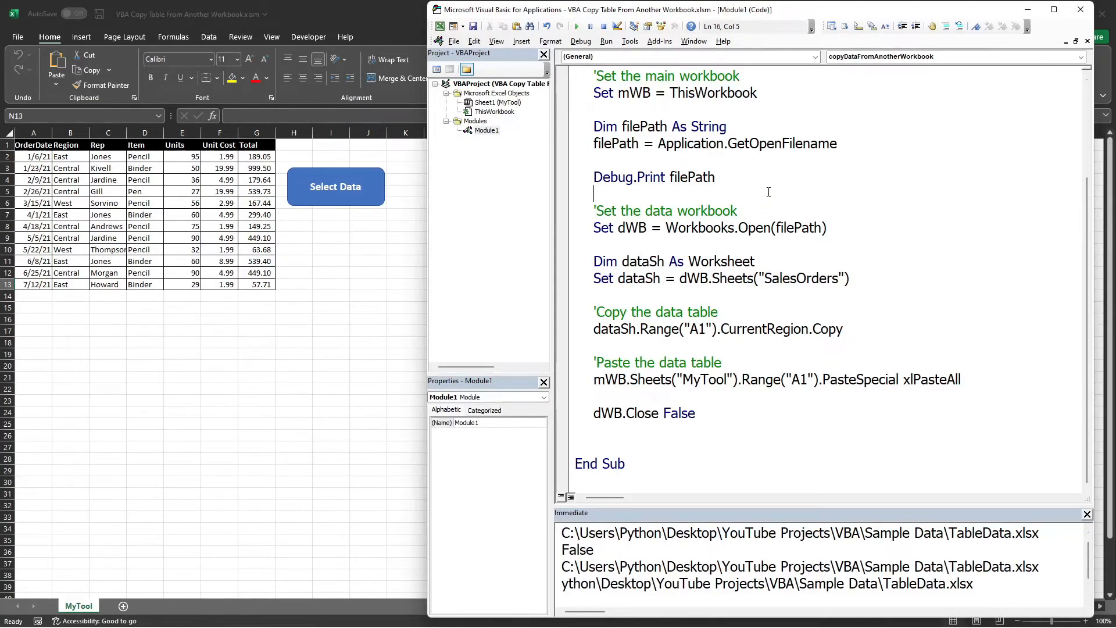
text(a)
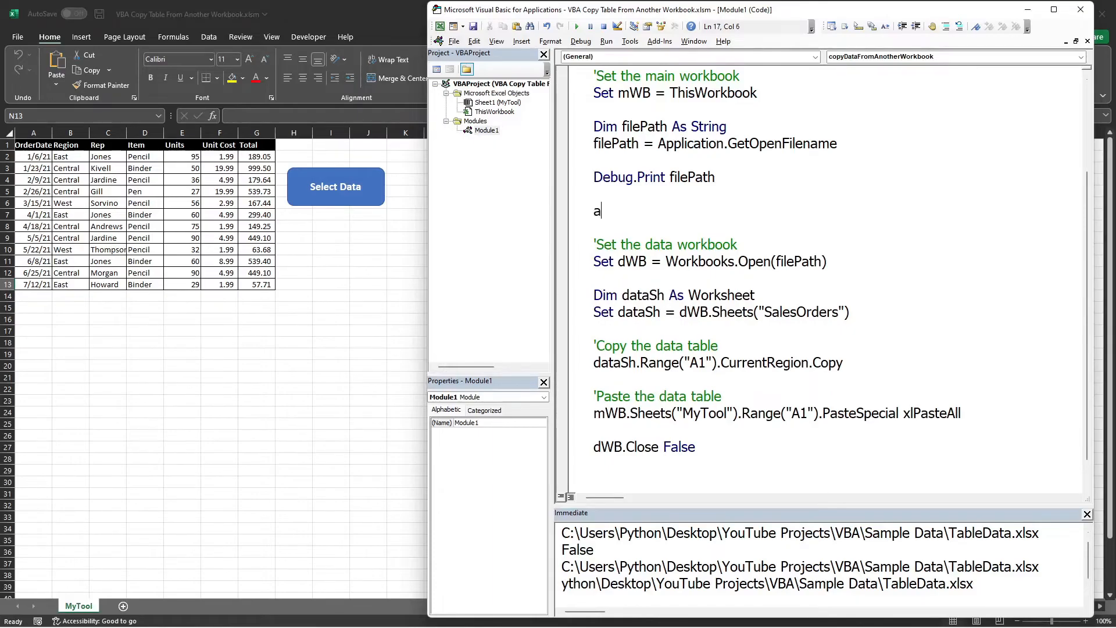
text(pplication.ScreenUpdating = False)
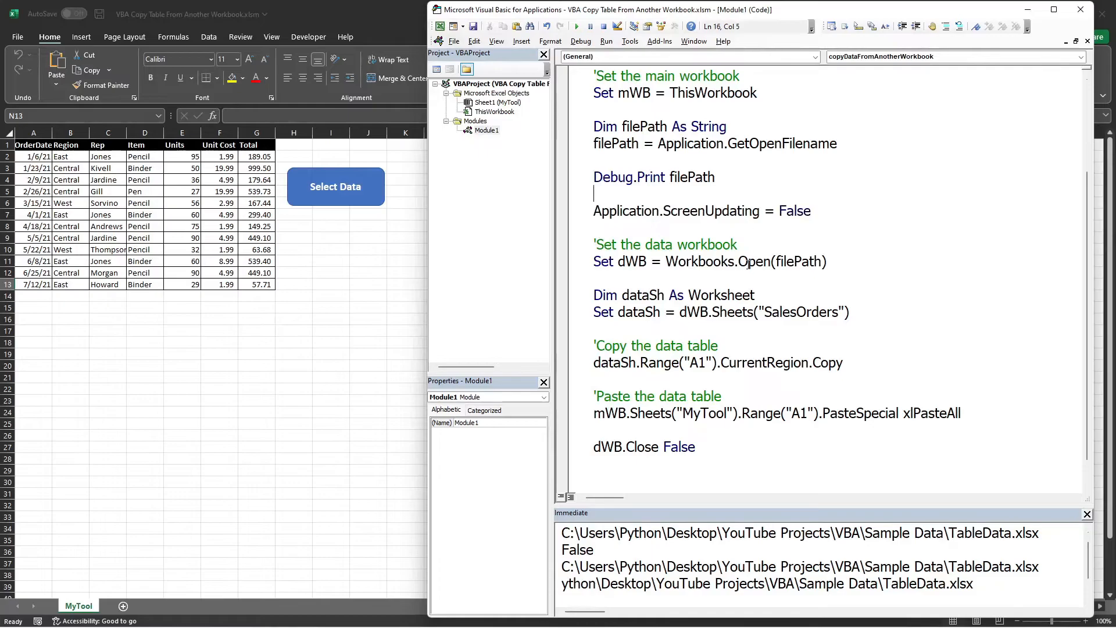
scroll(down, 3)
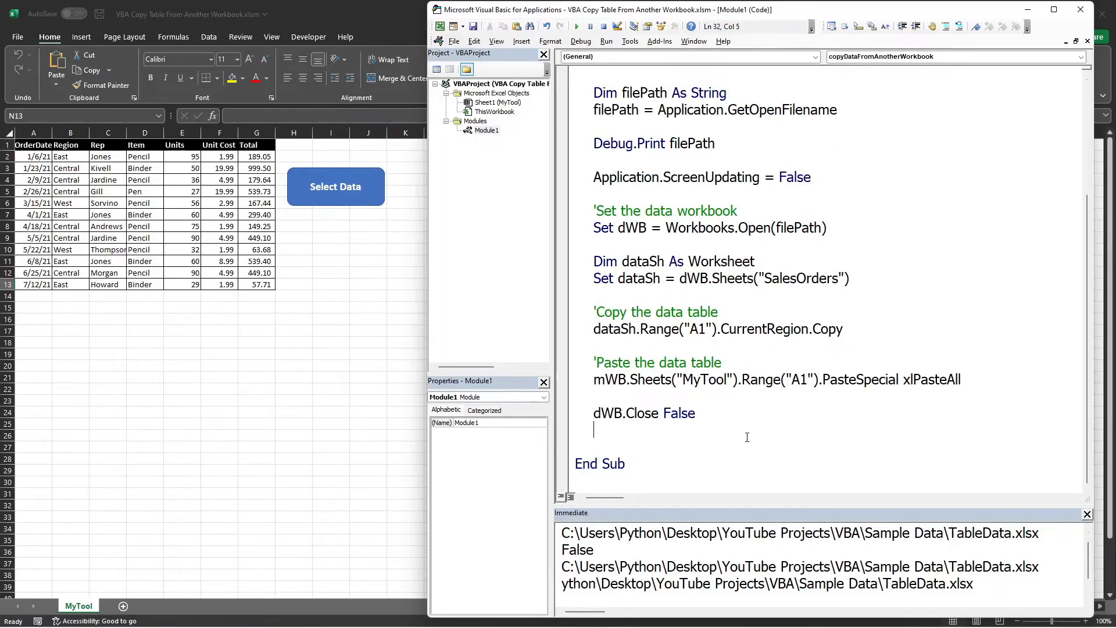
text(a)
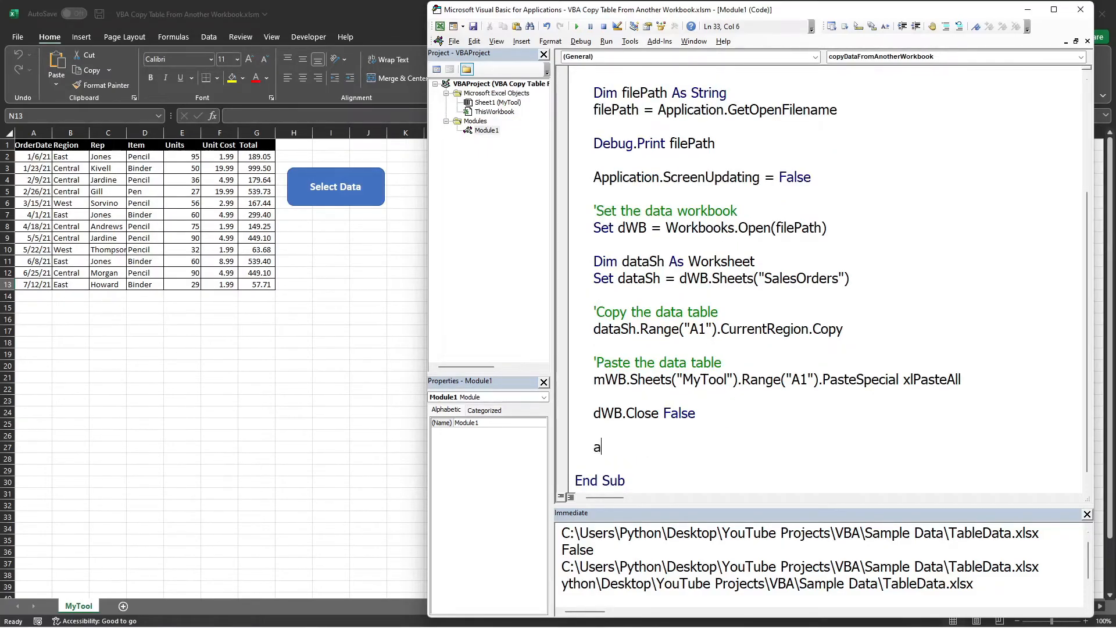
text(pplication.ScreenUpdating =)
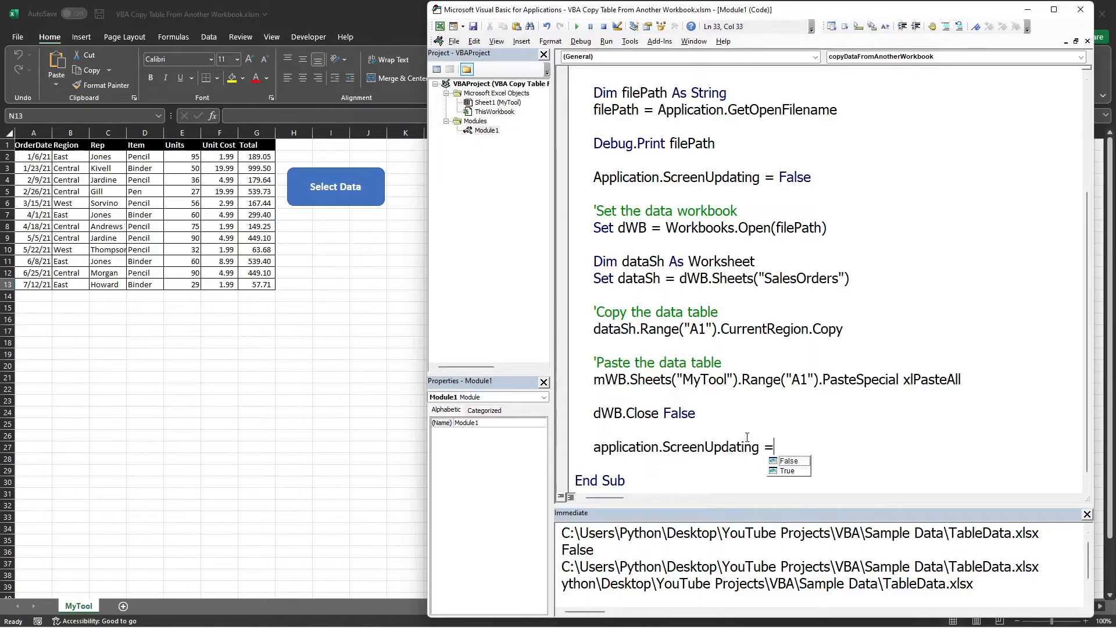
text(True)
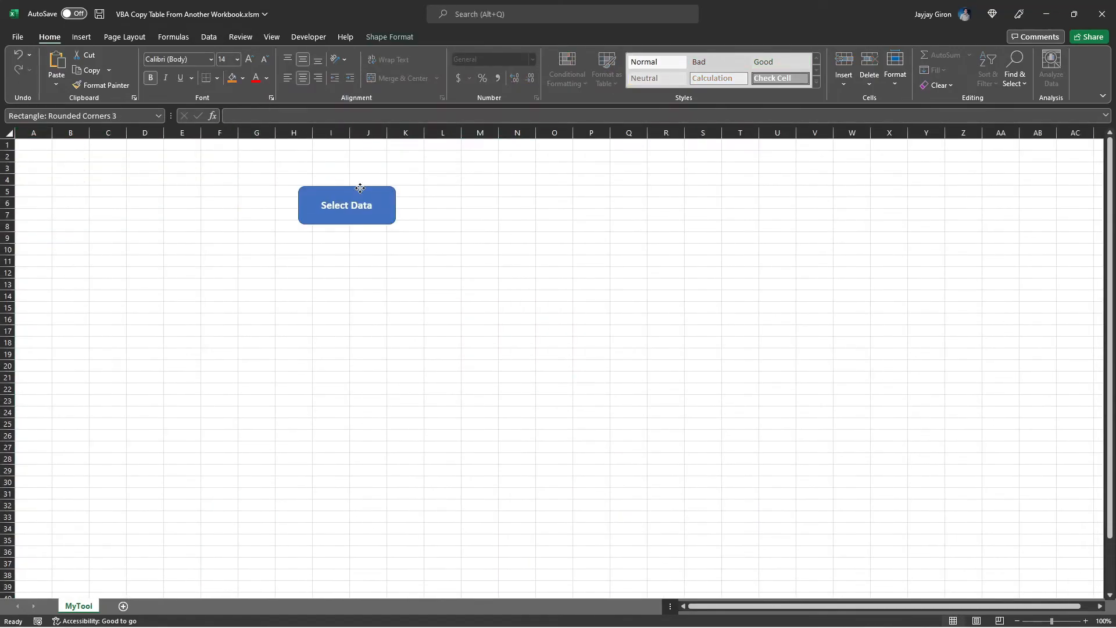
- Re-import the SalesOrders table via Select Data and deselect the pasted range
click(346, 205)
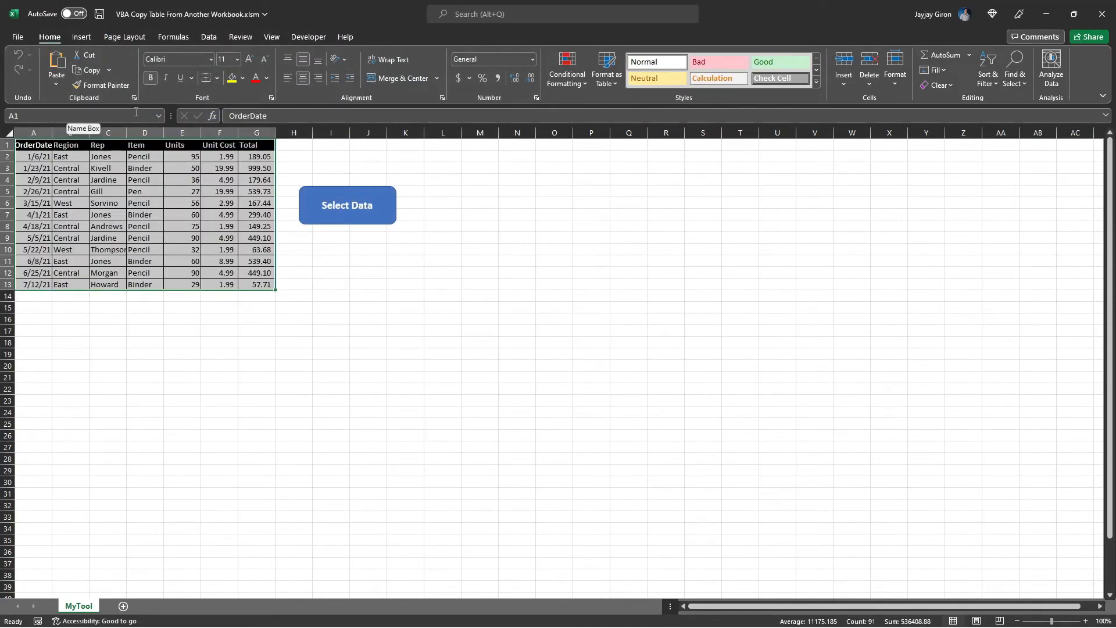
click(405, 365)
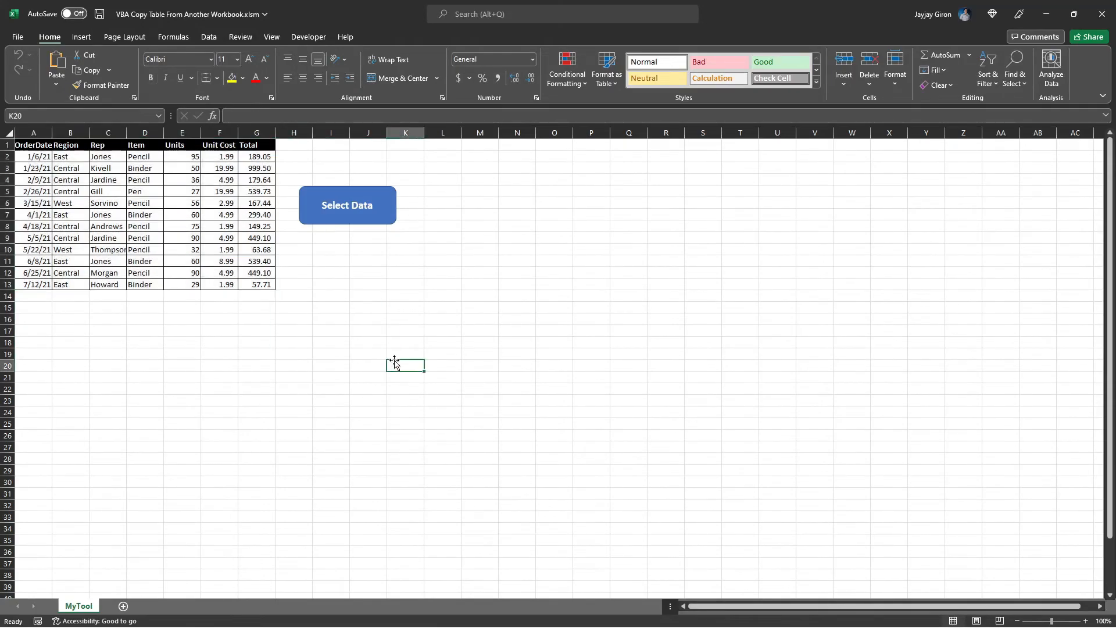